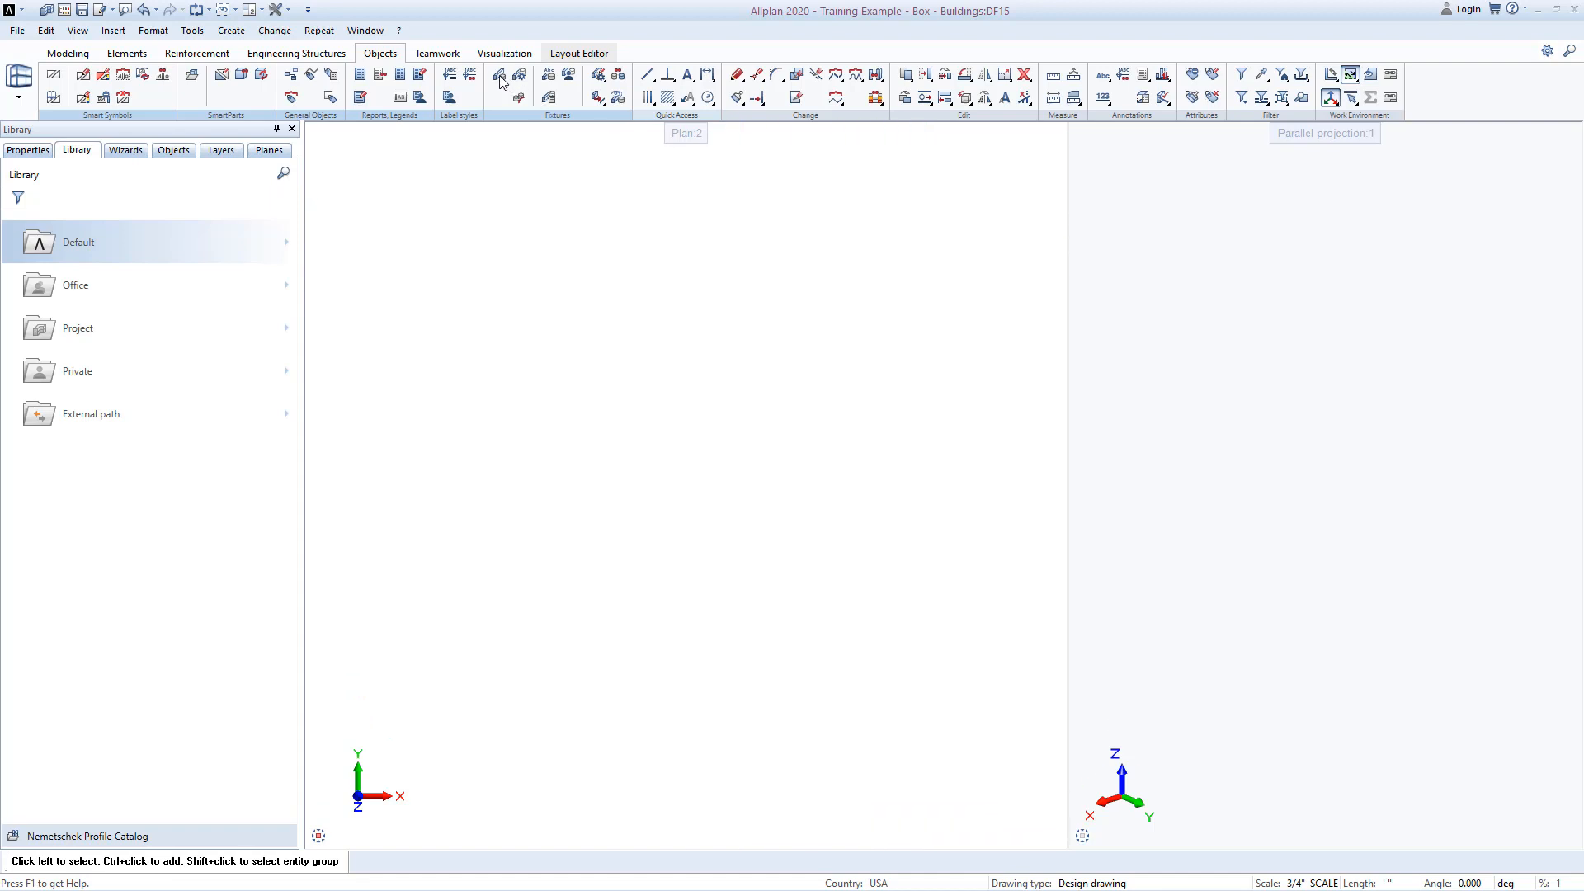
Place the Roth HPV 24 fixture from Office > USA Fixtures and generate its plan and elevation views.
{"action": "left_click", "coordinate": [499, 75]}
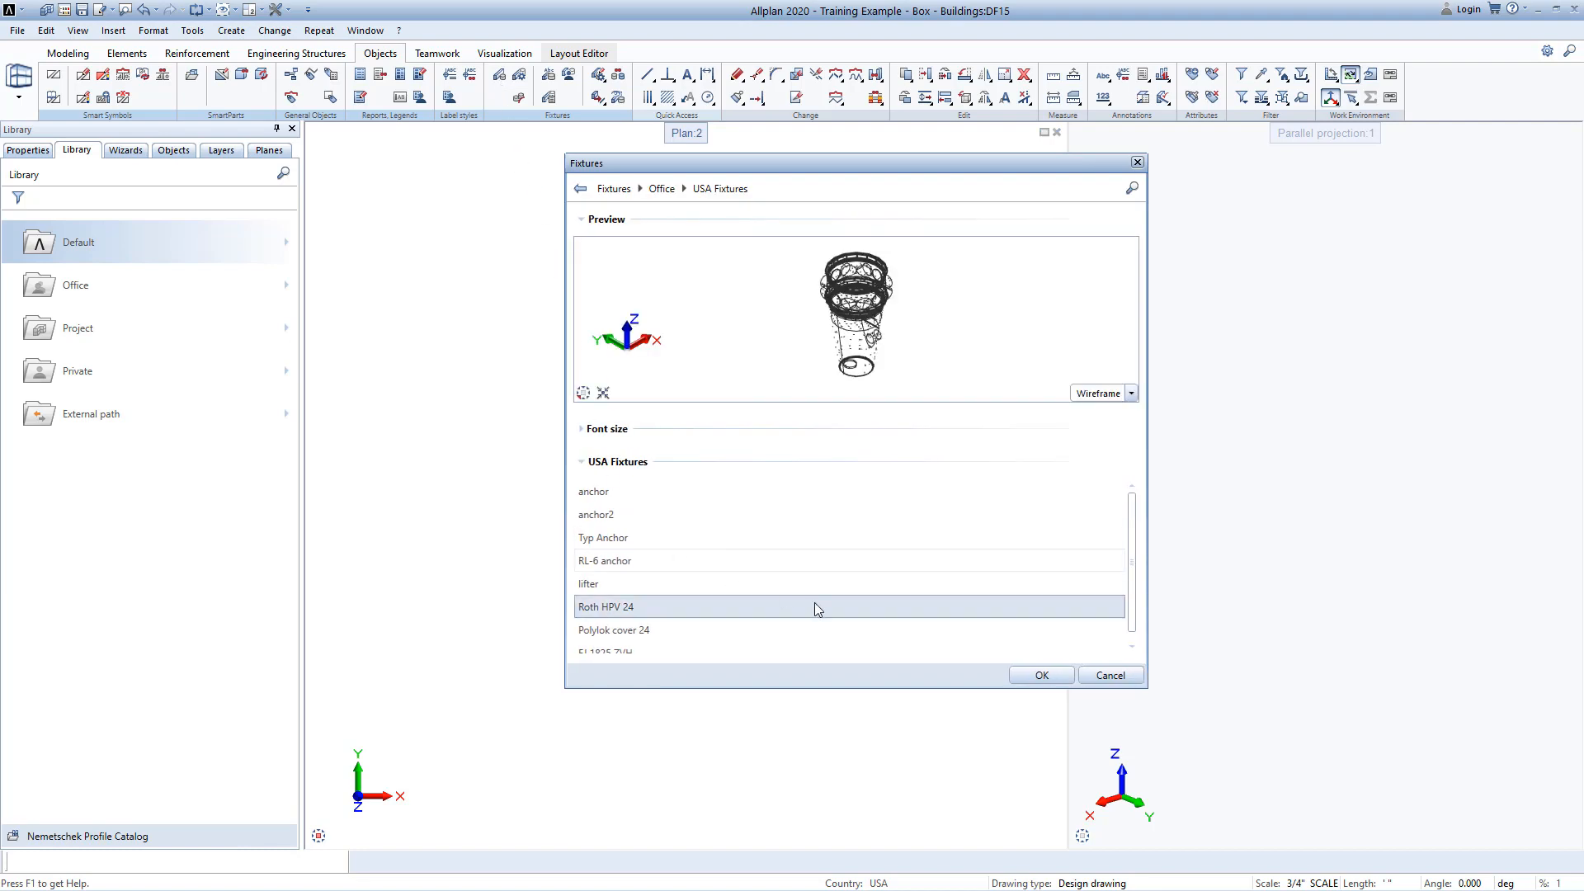
{"action": "left_click", "coordinate": [1040, 675]}
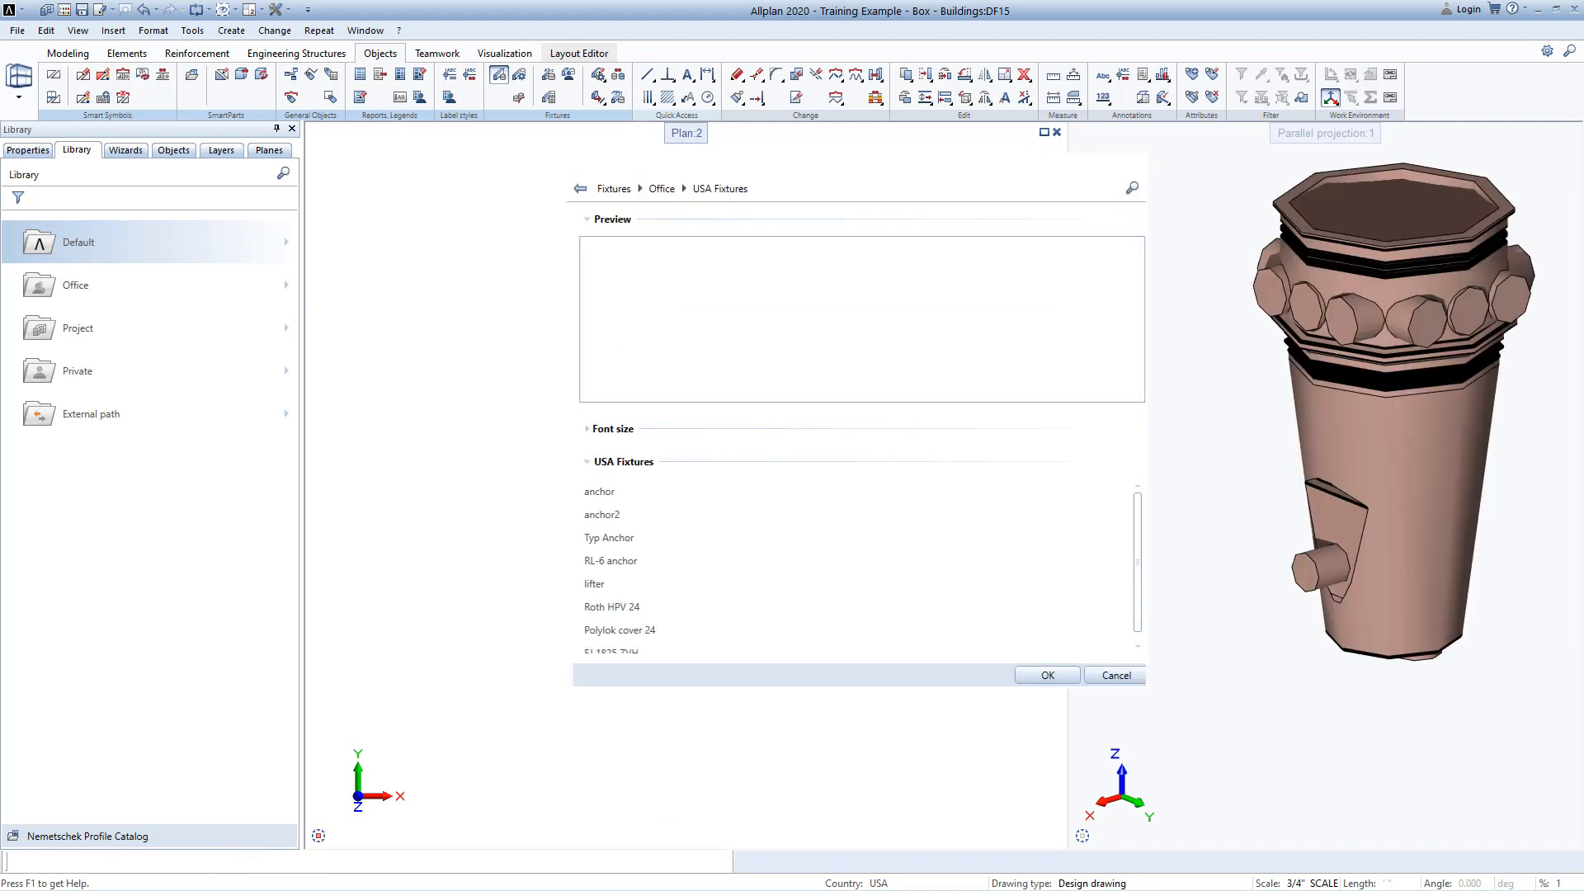
{"action": "left_click", "coordinate": [1045, 675]}
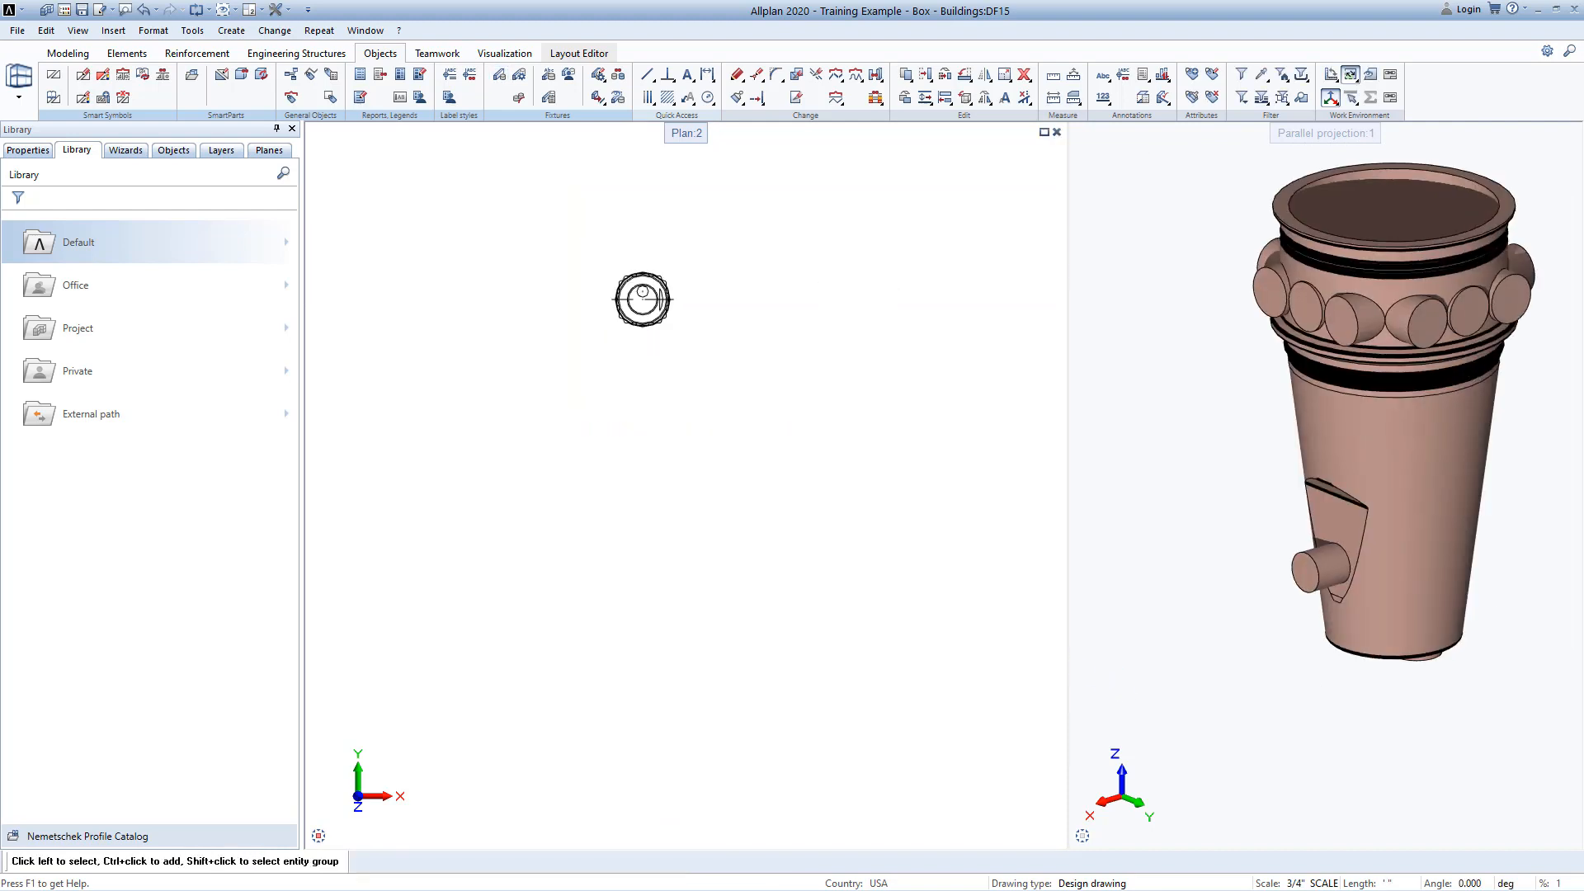
{"action": "left_click", "coordinate": [27, 149]}
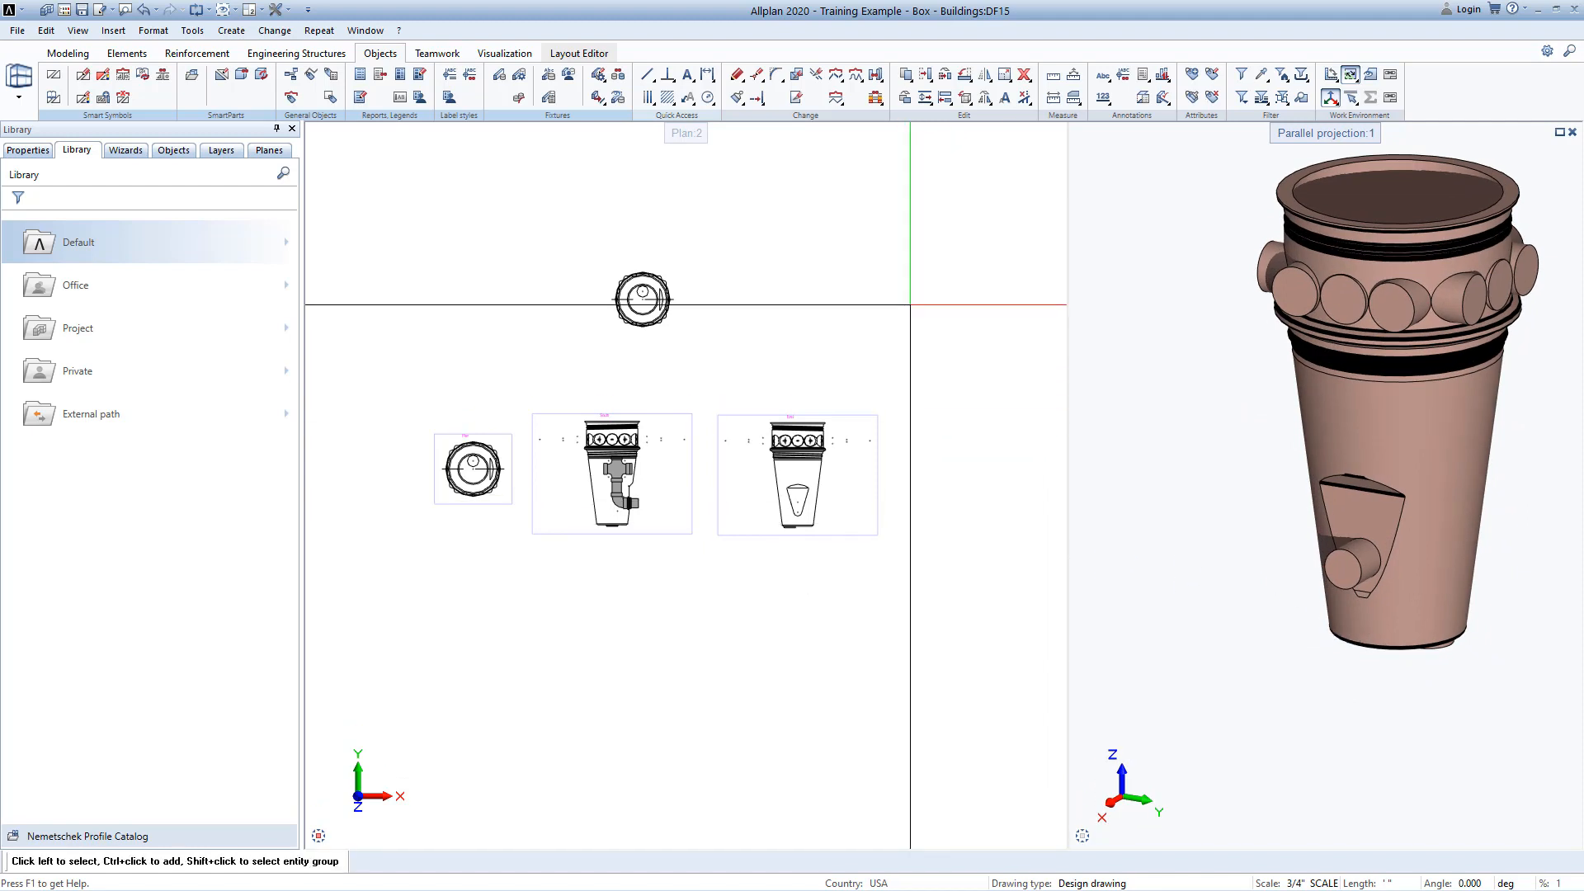
Modify Roth HPV 24's display parameters and draw all seven foils in the drawing file.
{"action": "left_click", "coordinate": [654, 403]}
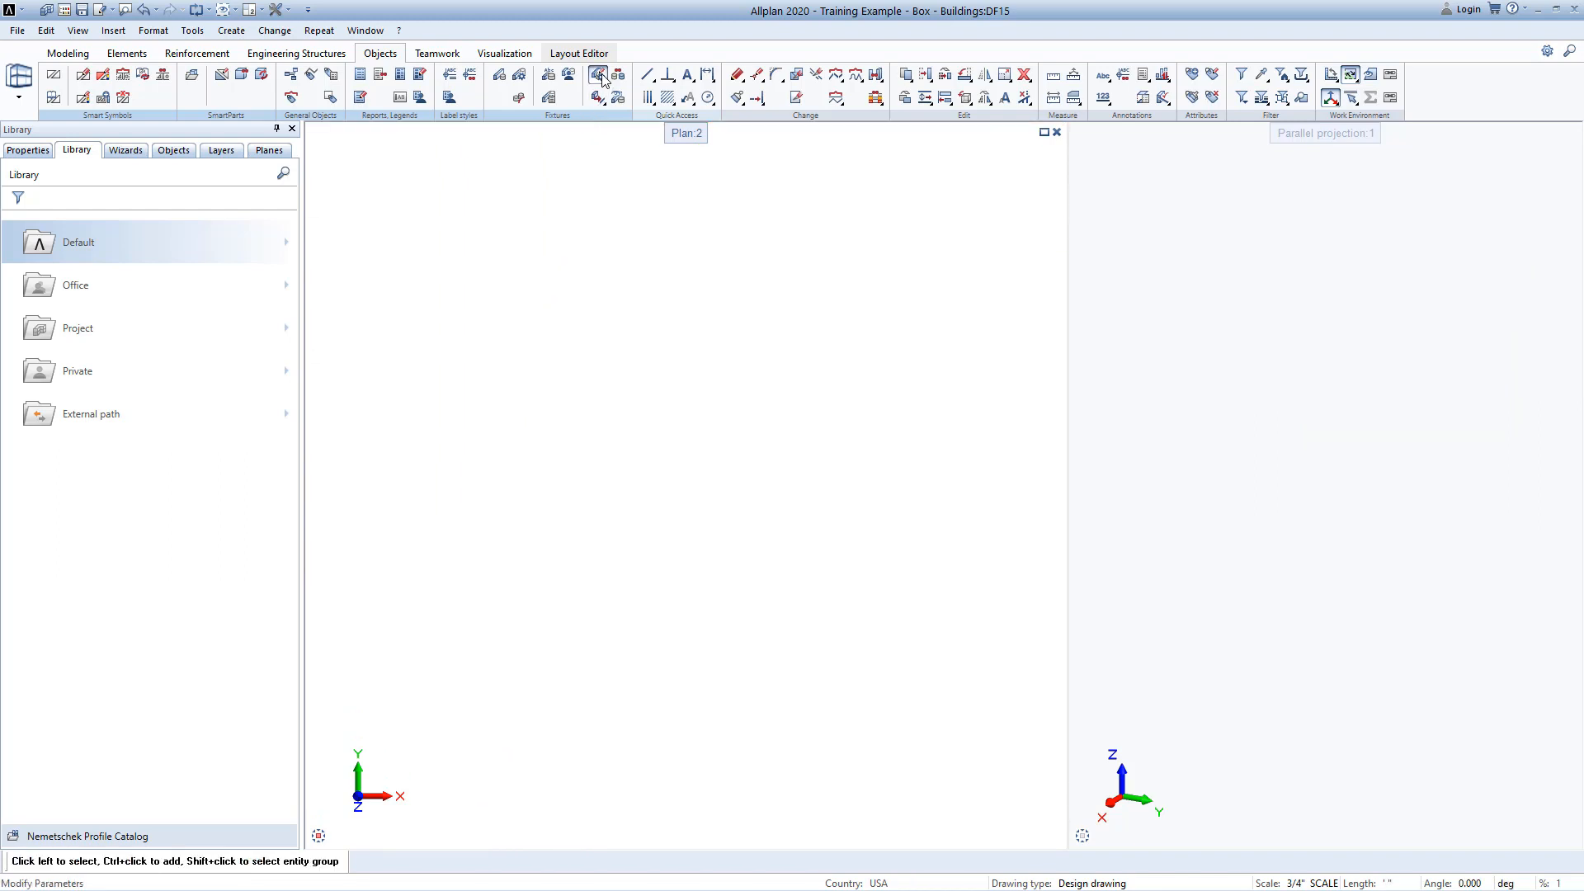
{"action": "left_click", "coordinate": [600, 76]}
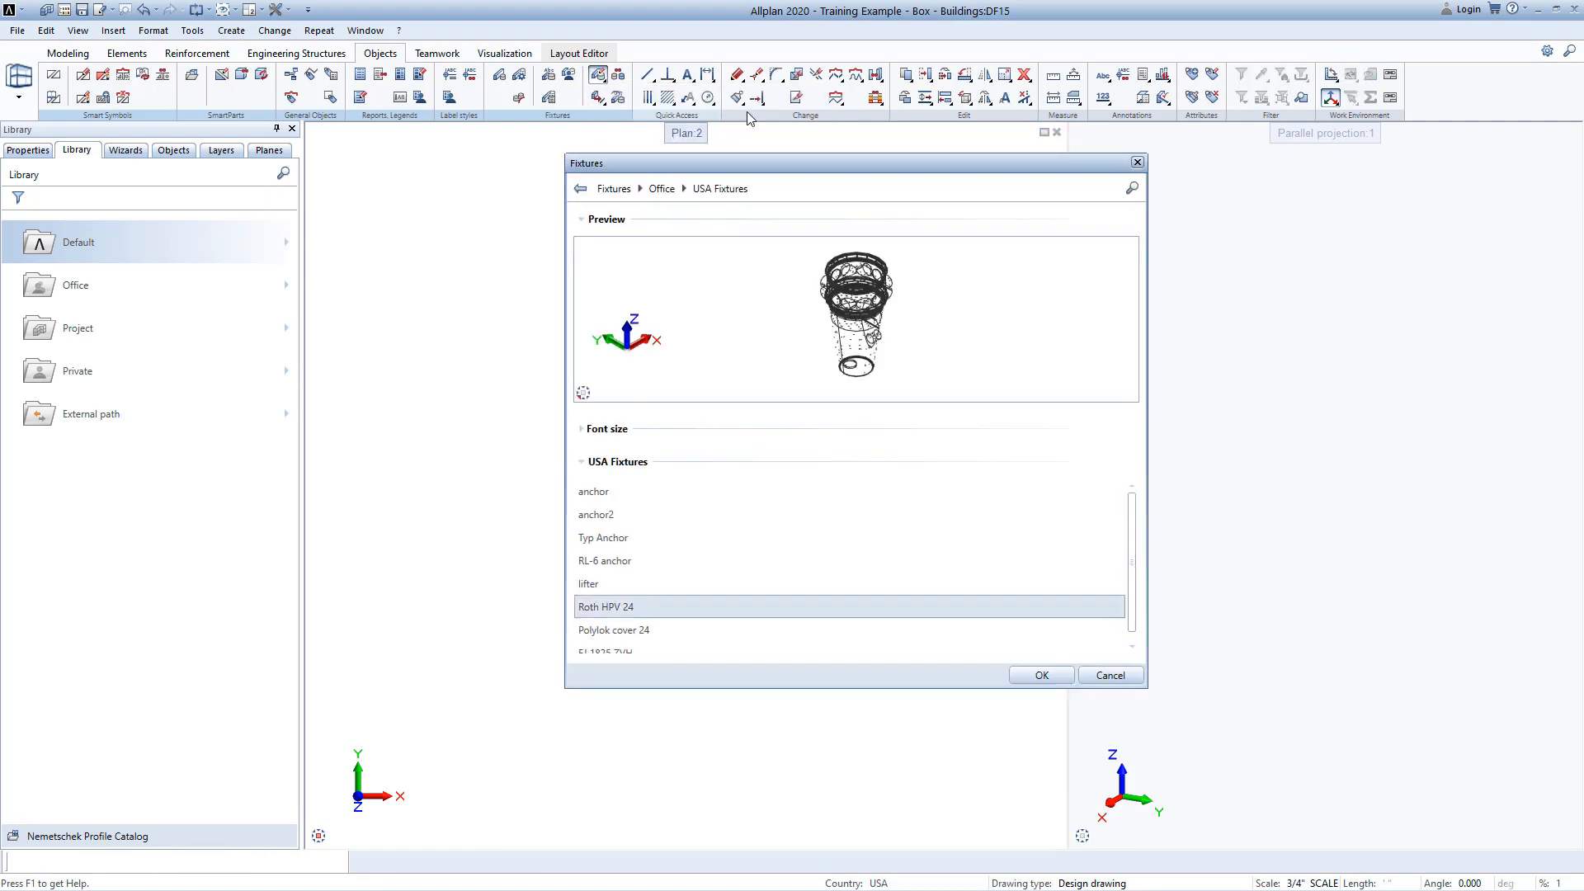
{"action": "left_click", "coordinate": [1040, 675]}
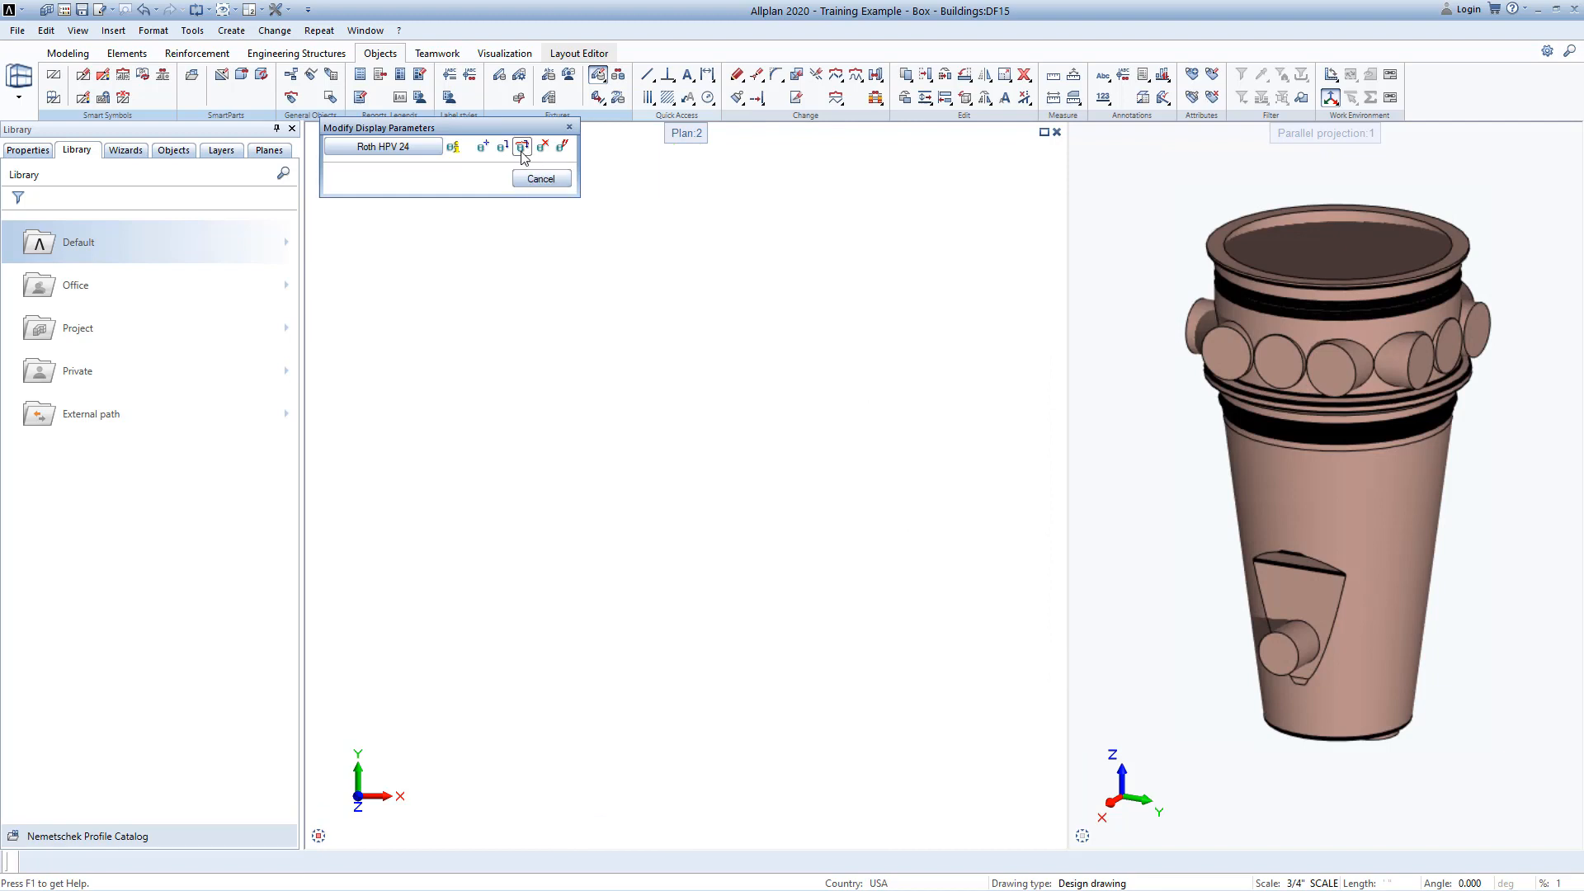
{"action": "mouse_move", "coordinate": [522, 147]}
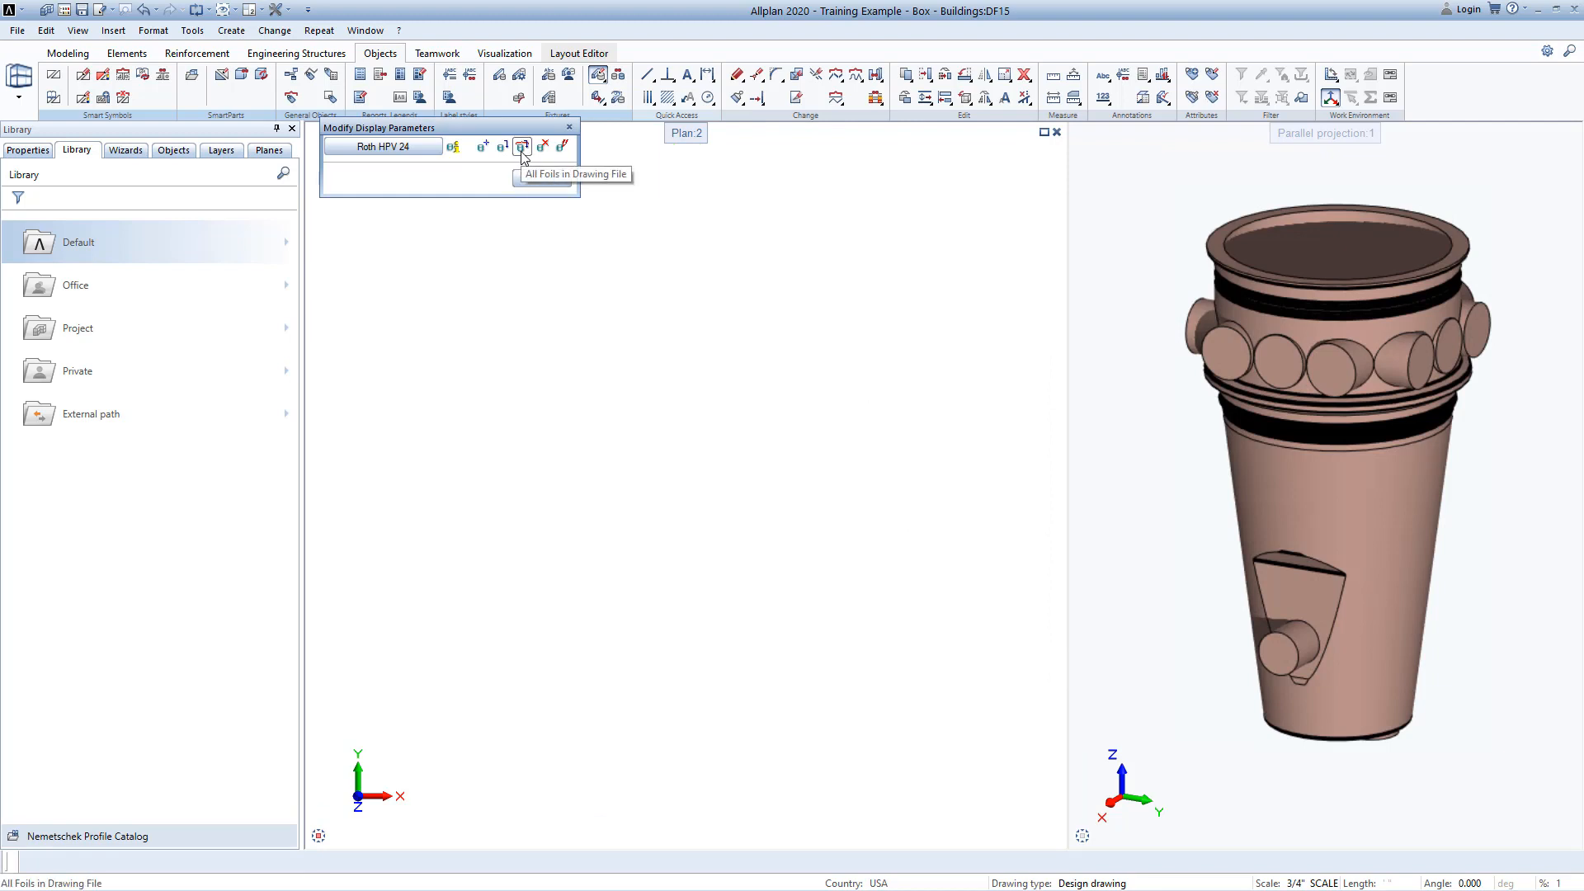
{"action": "left_click", "coordinate": [521, 145]}
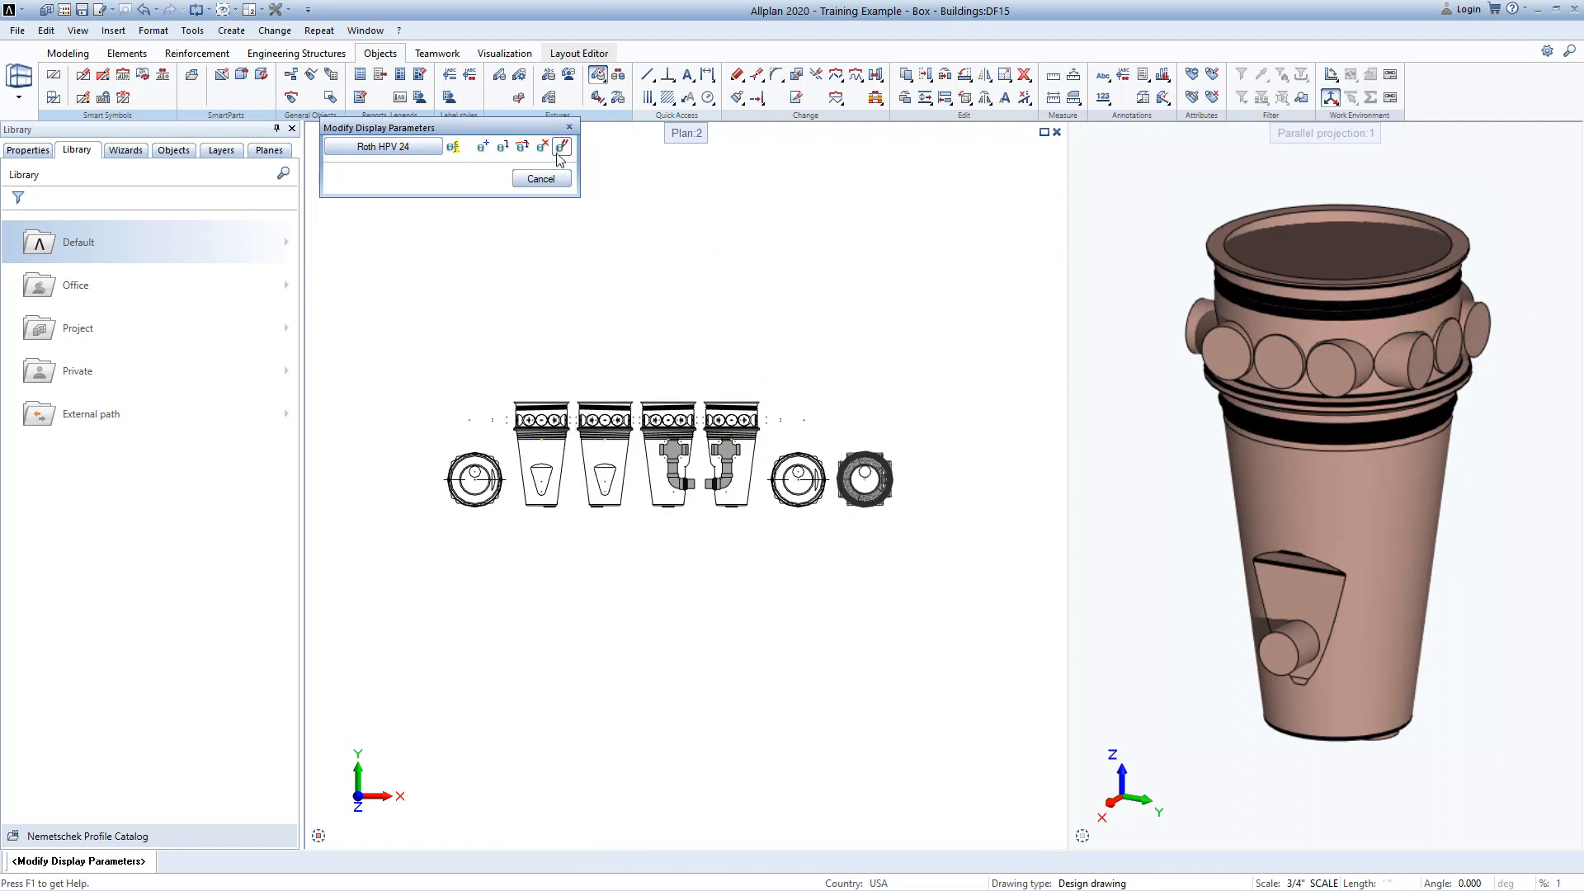
{"action": "mouse_move", "coordinate": [563, 145]}
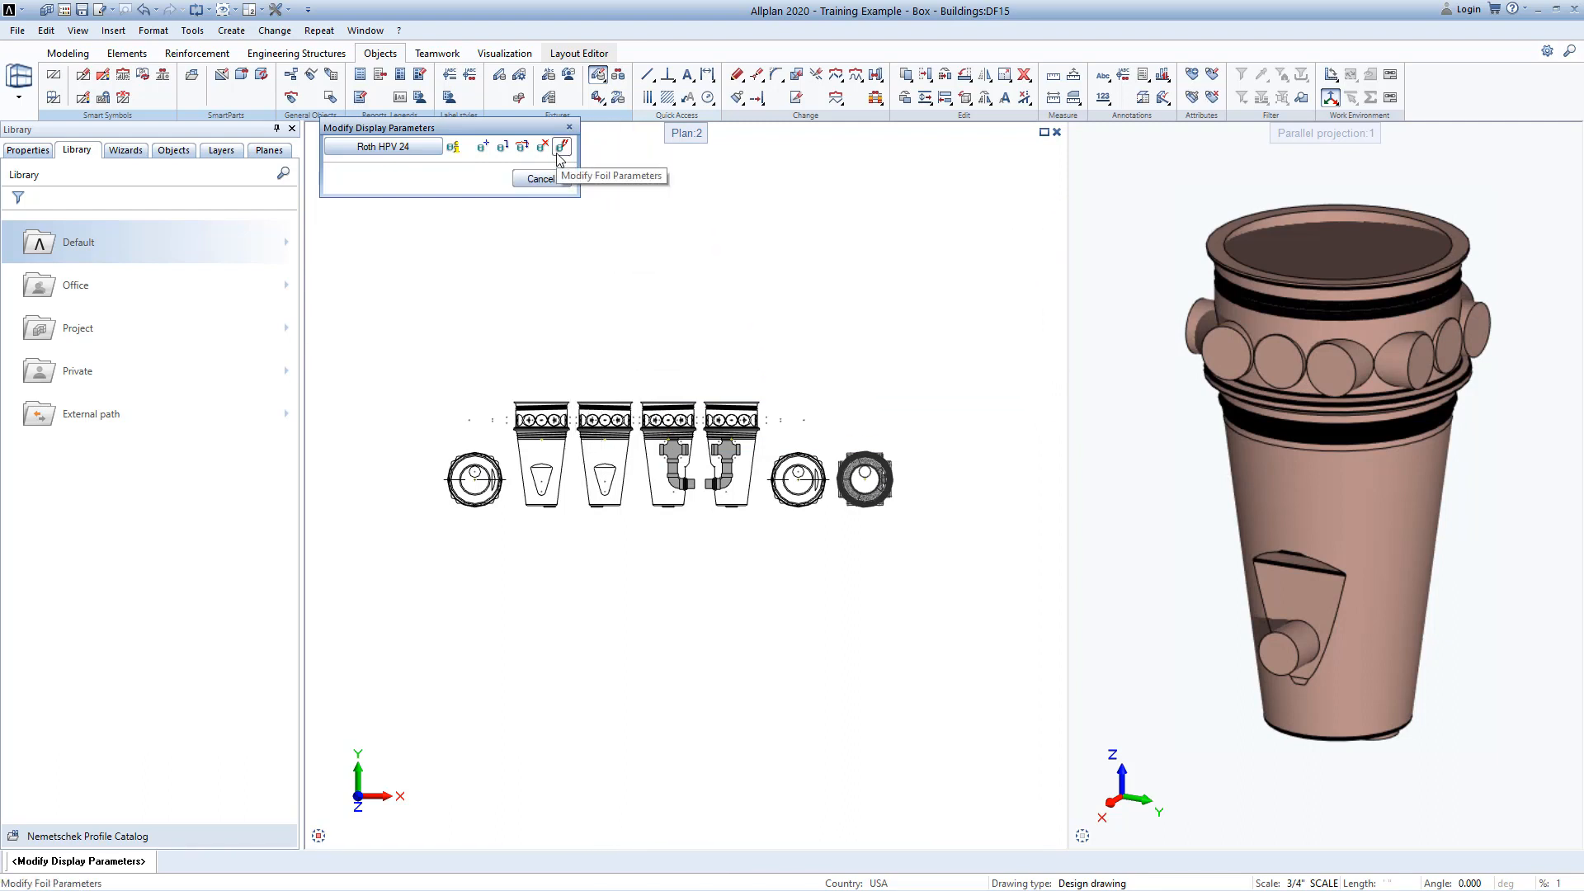
Set each plan and elevation foil's view type and reference scale range 0–65, leaving 3D unlimited.
{"action": "left_click", "coordinate": [562, 145]}
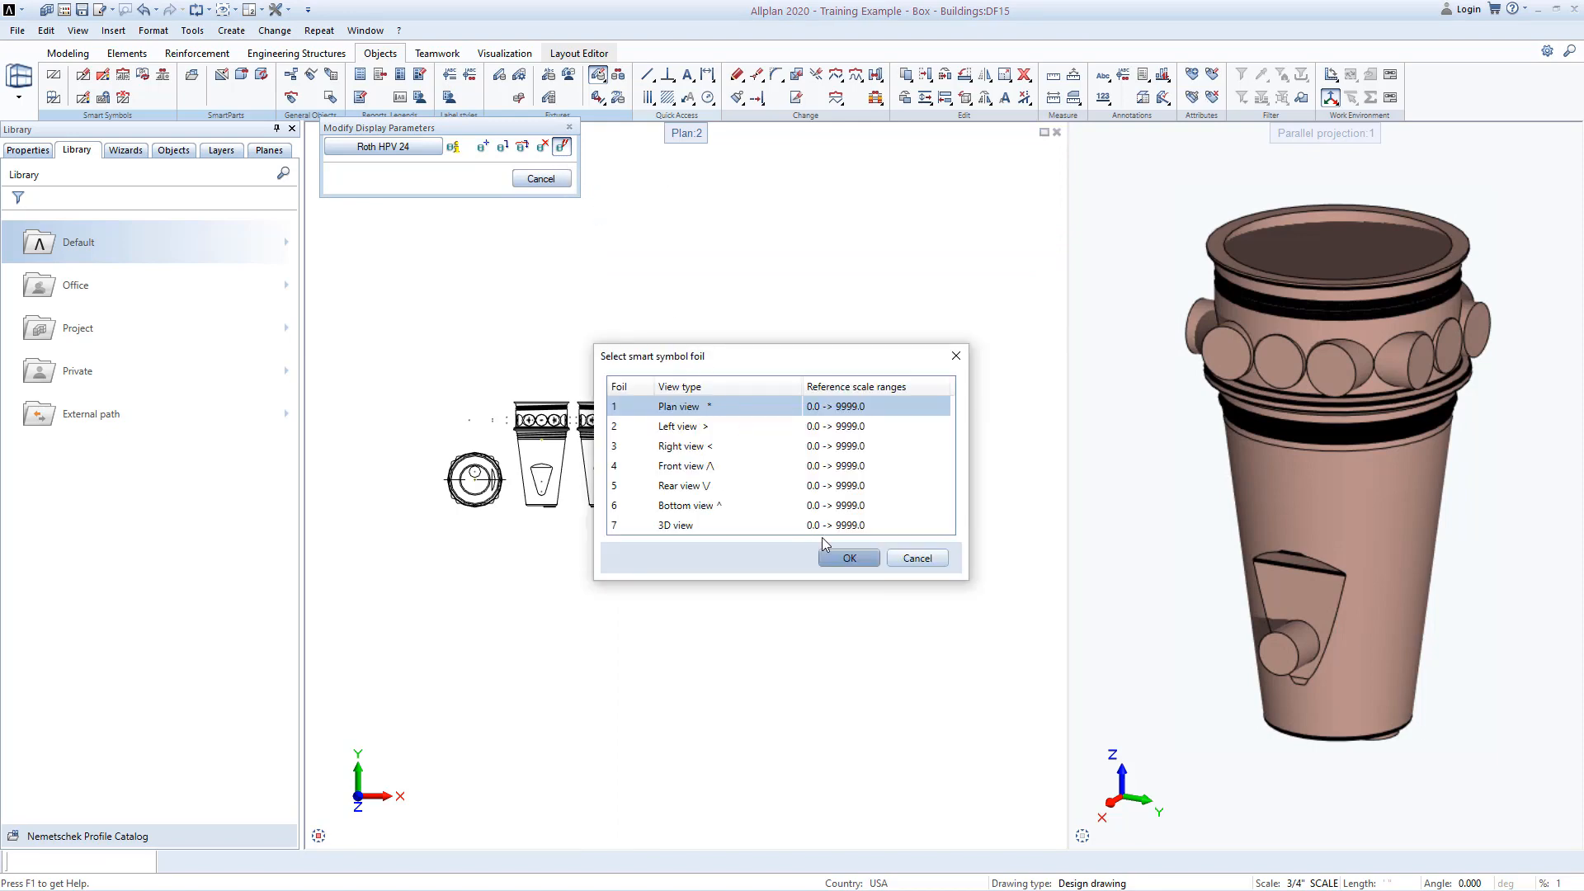
{"action": "left_click", "coordinate": [849, 558]}
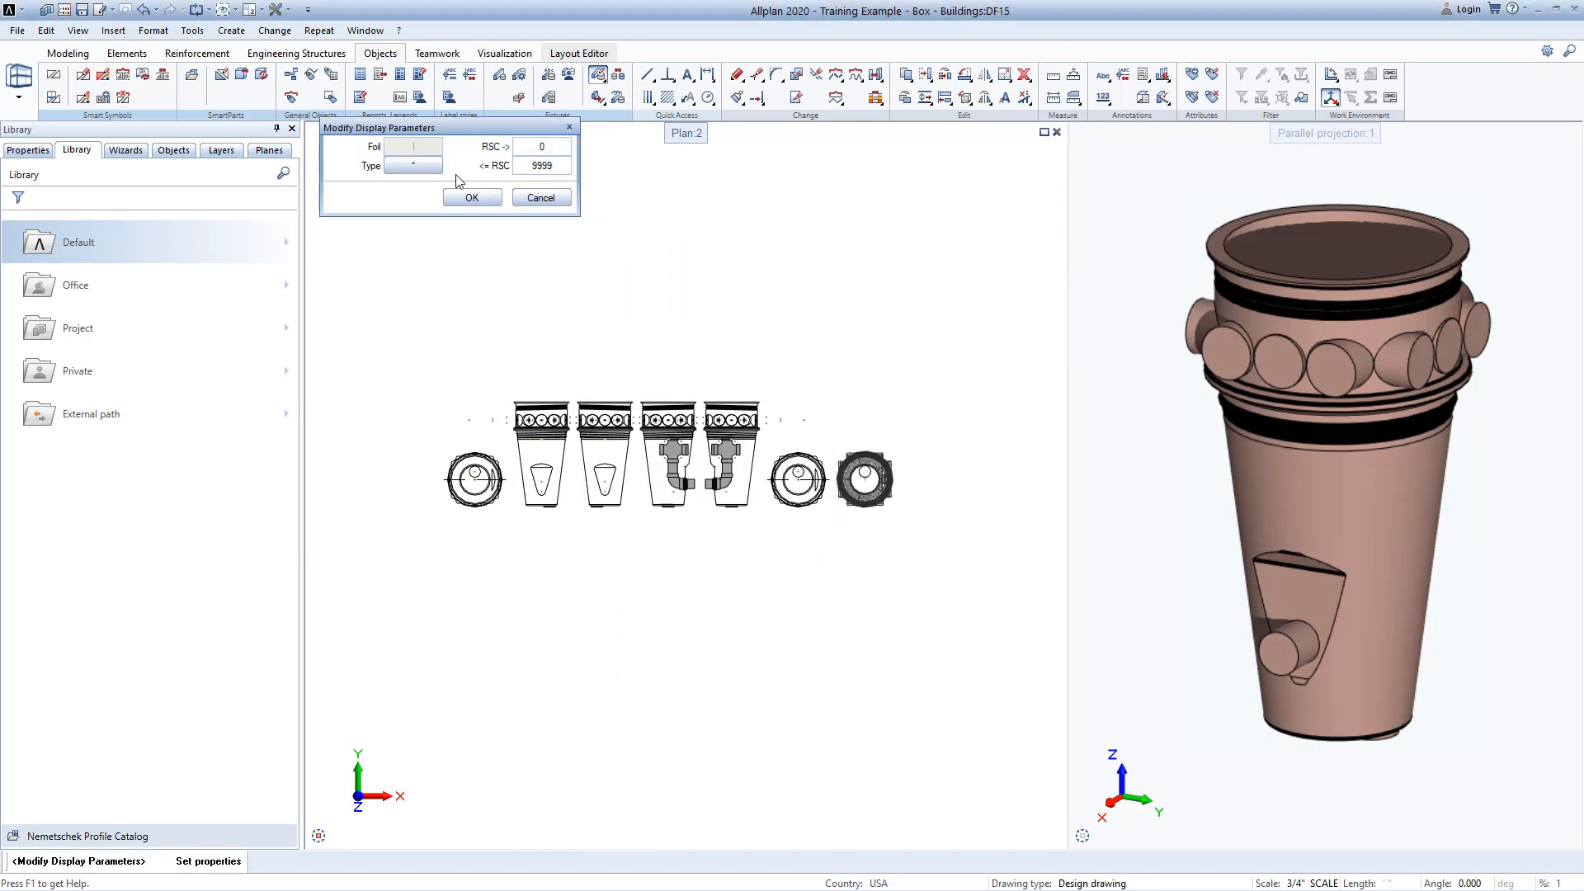
{"action": "left_click", "coordinate": [413, 166]}
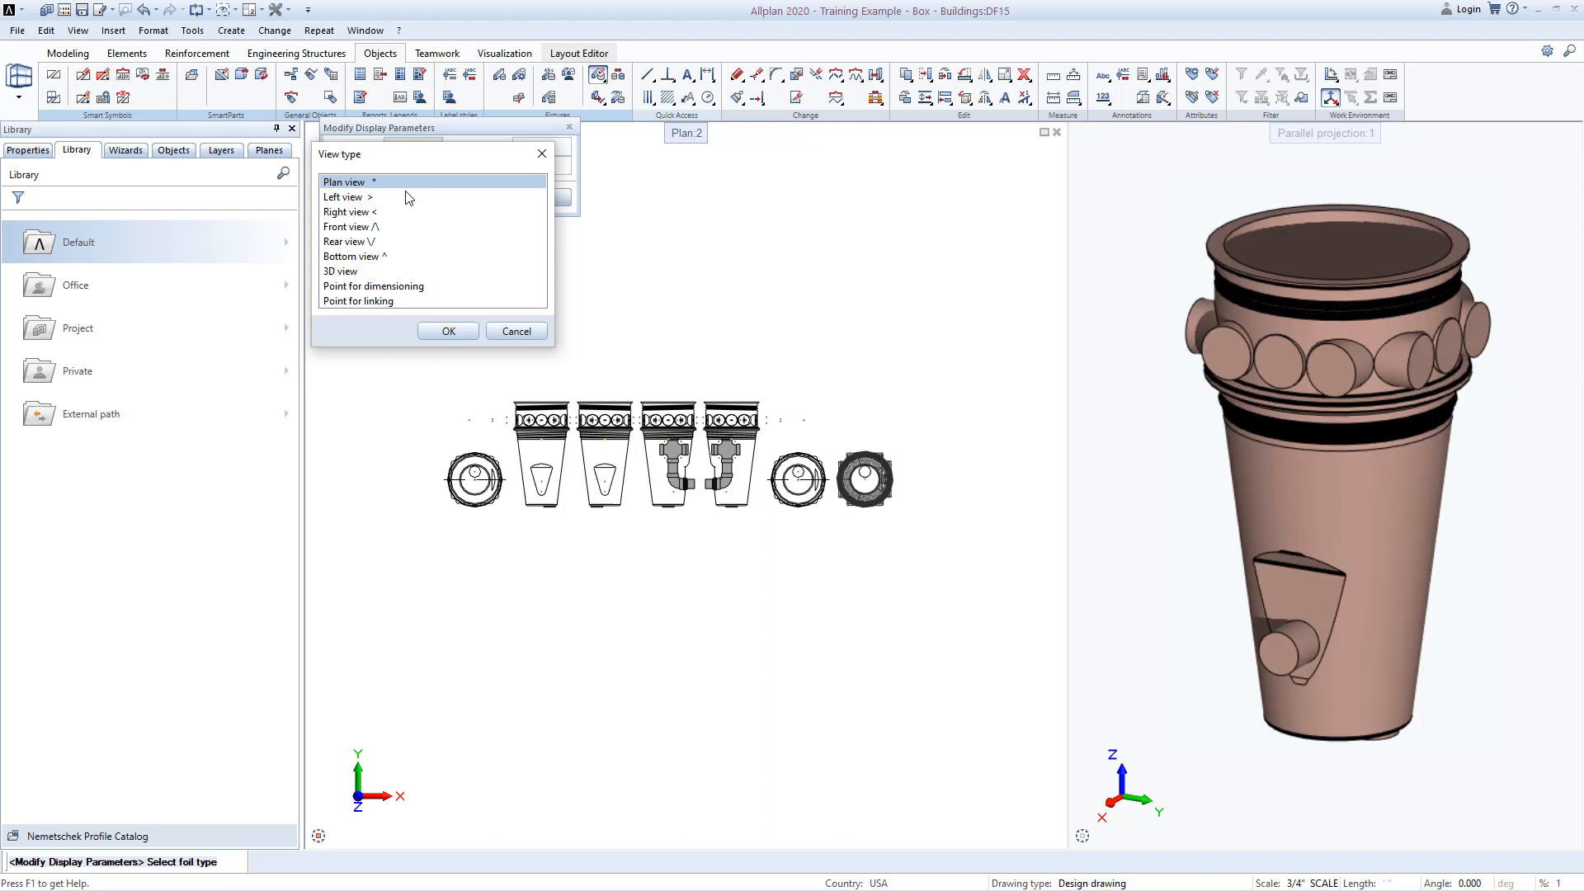
{"action": "left_click", "coordinate": [342, 181]}
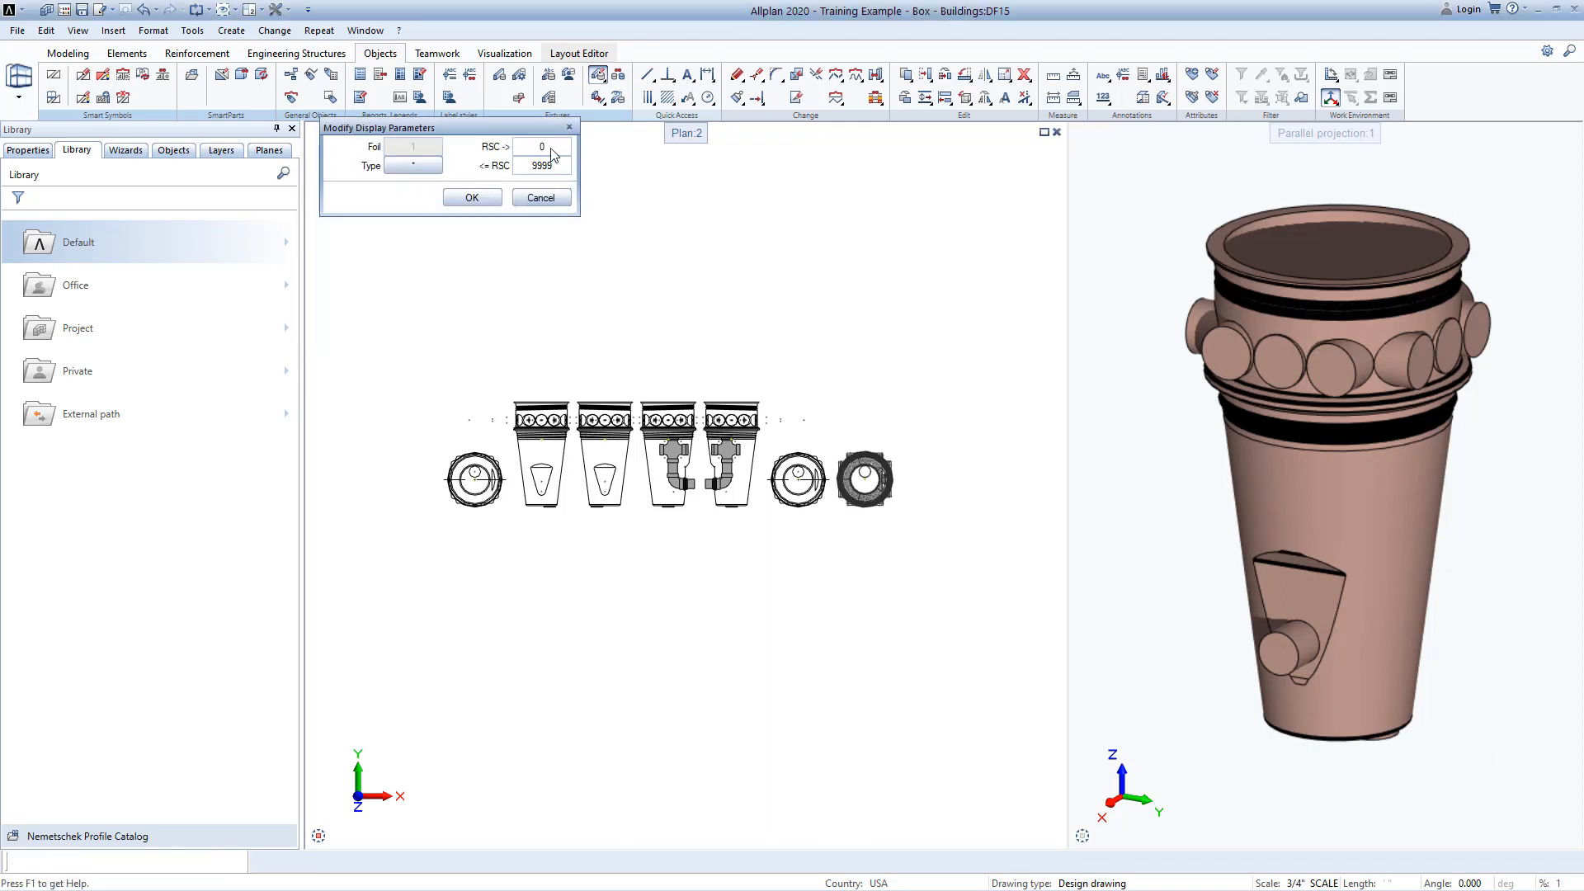
{"action": "left_click", "coordinate": [543, 165]}
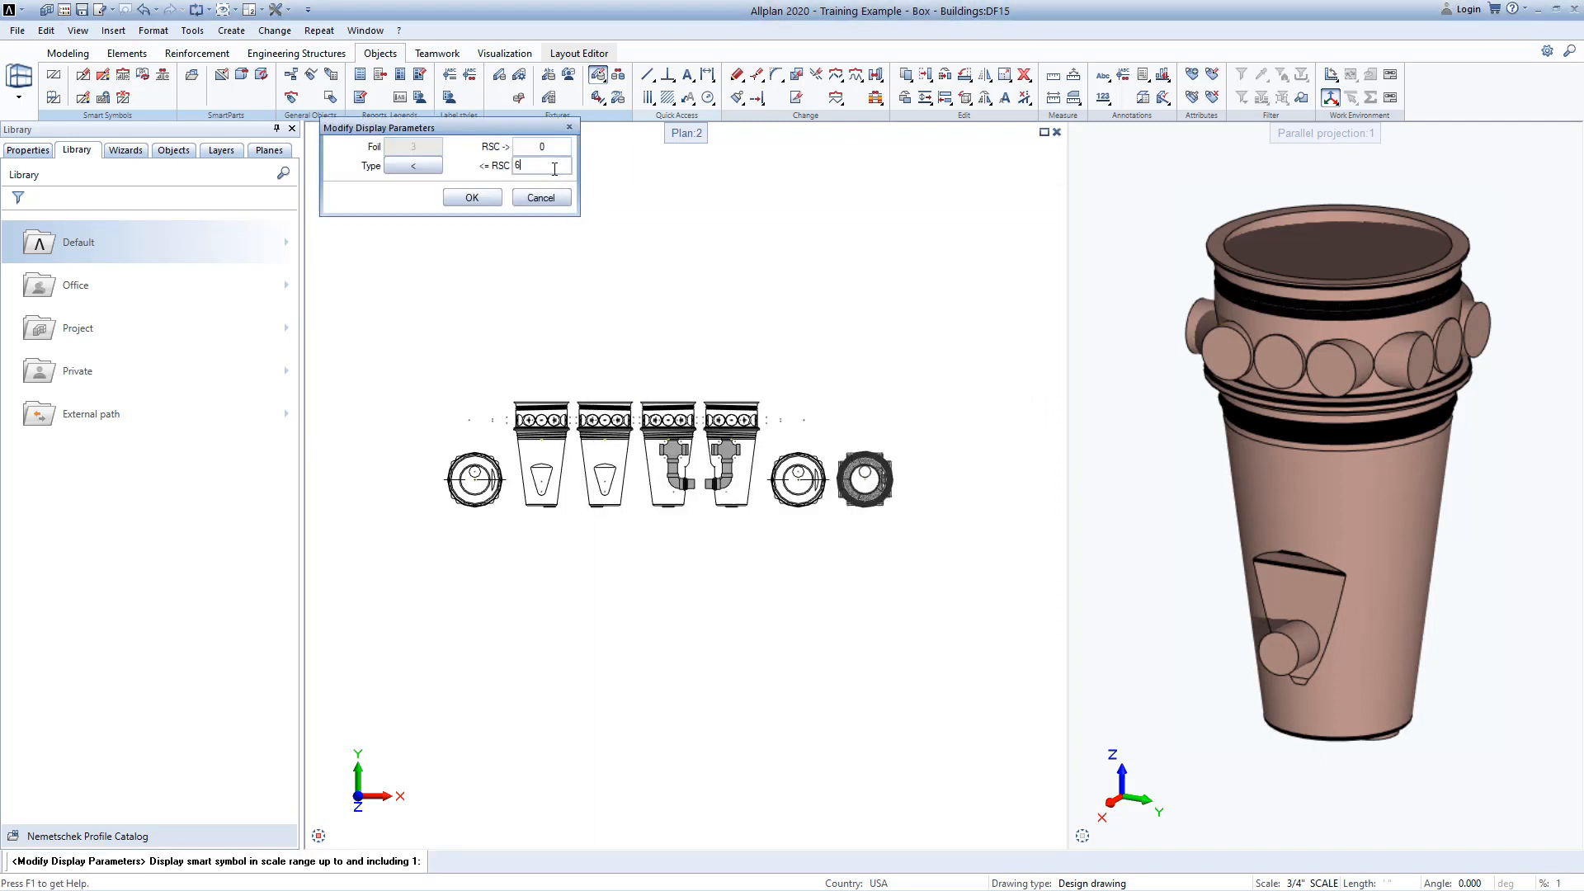
{"action": "type", "text": "9999"}
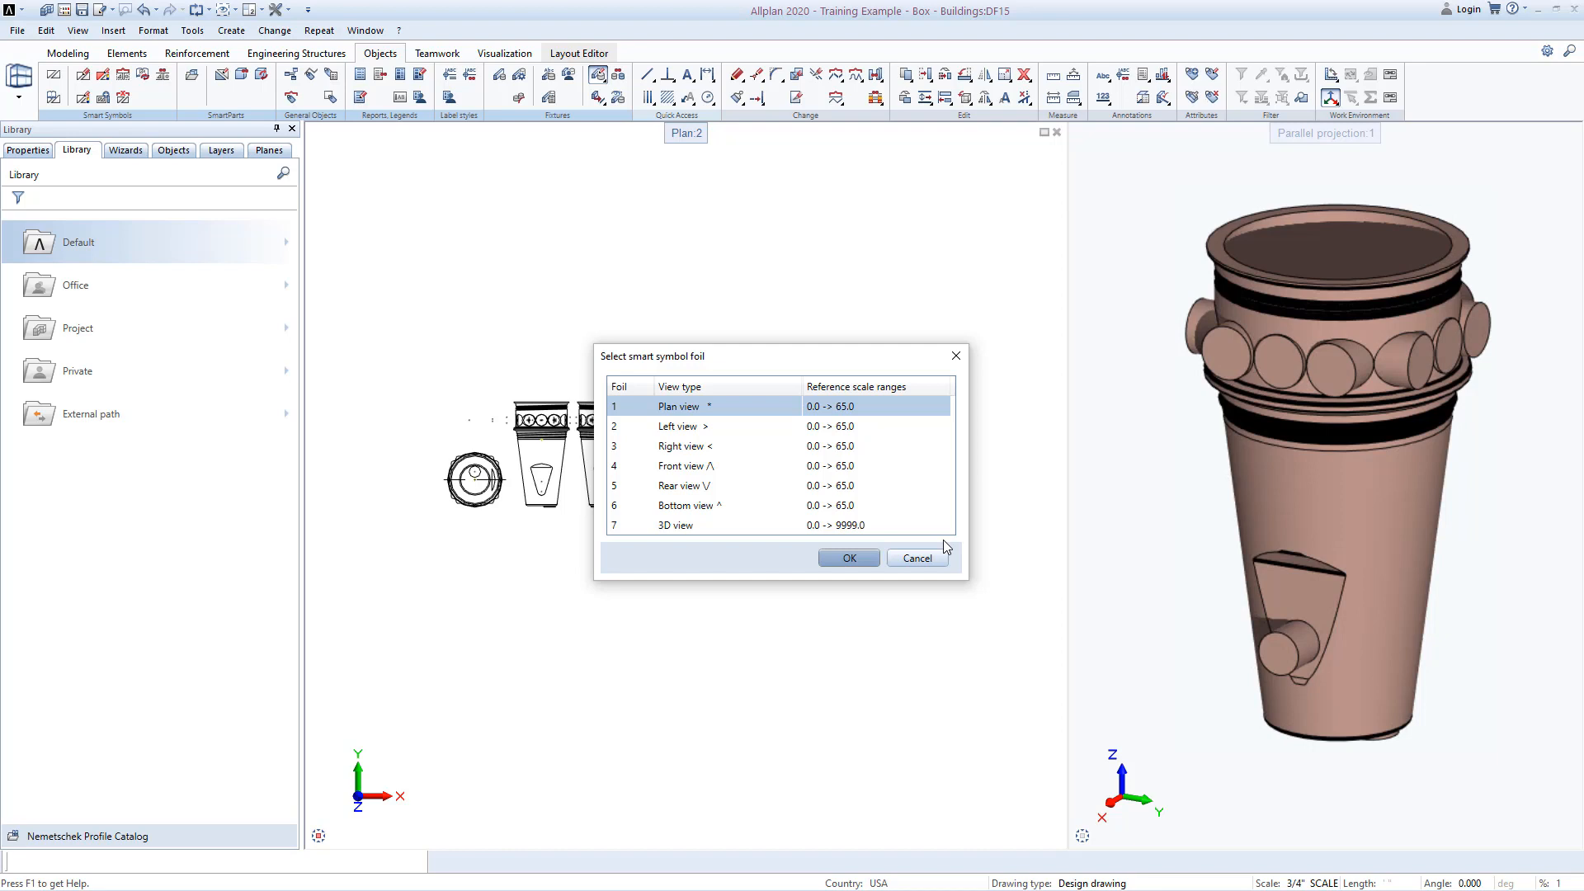
{"action": "left_click", "coordinate": [847, 558]}
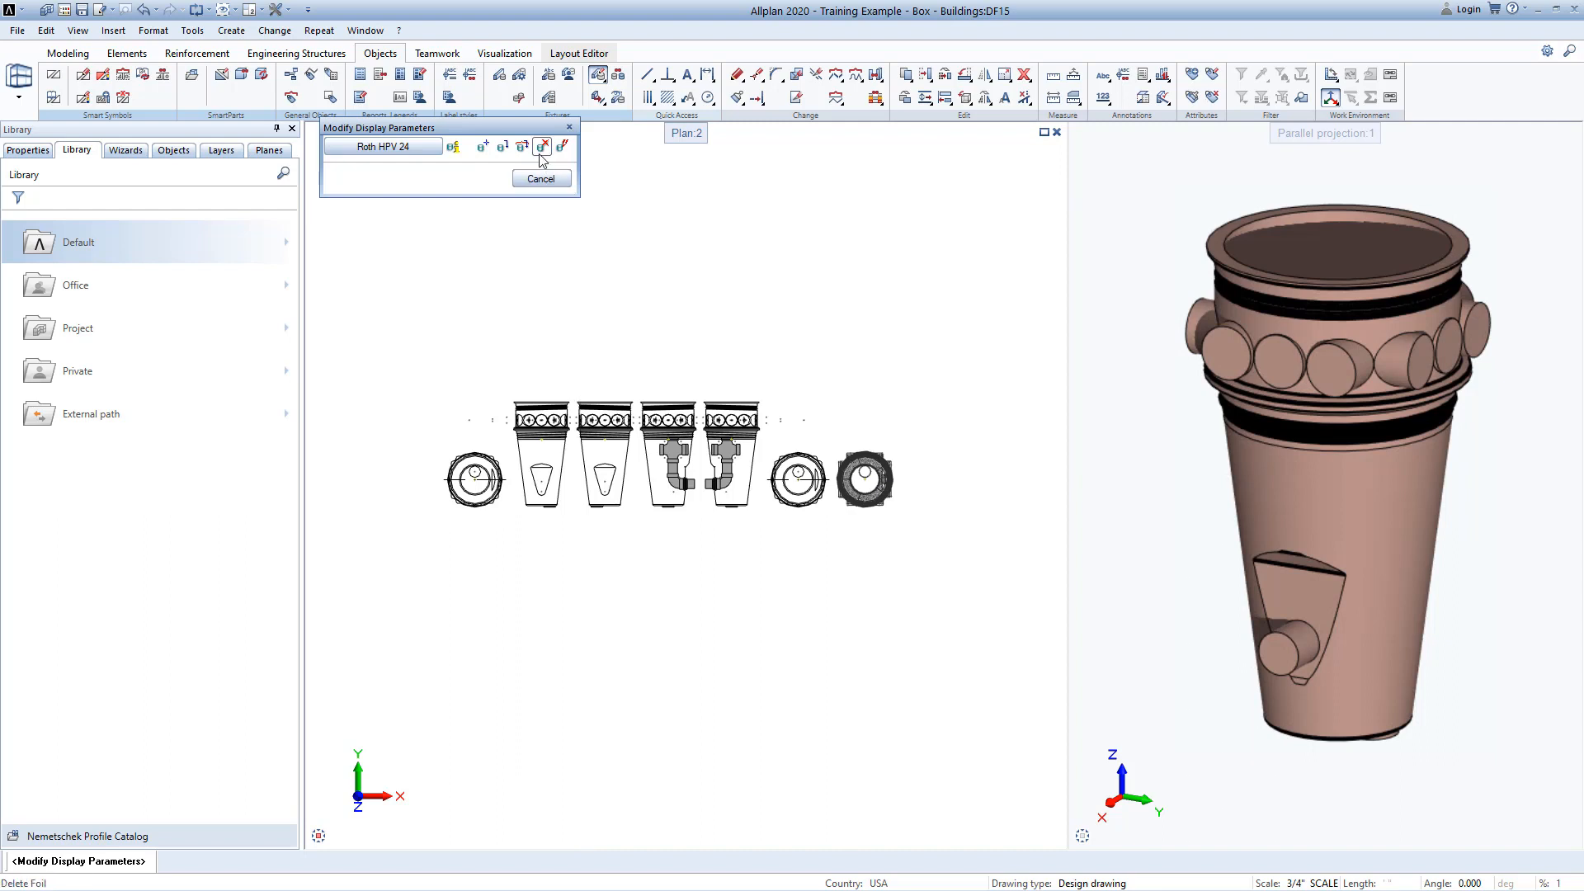
{"action": "mouse_move", "coordinate": [543, 147]}
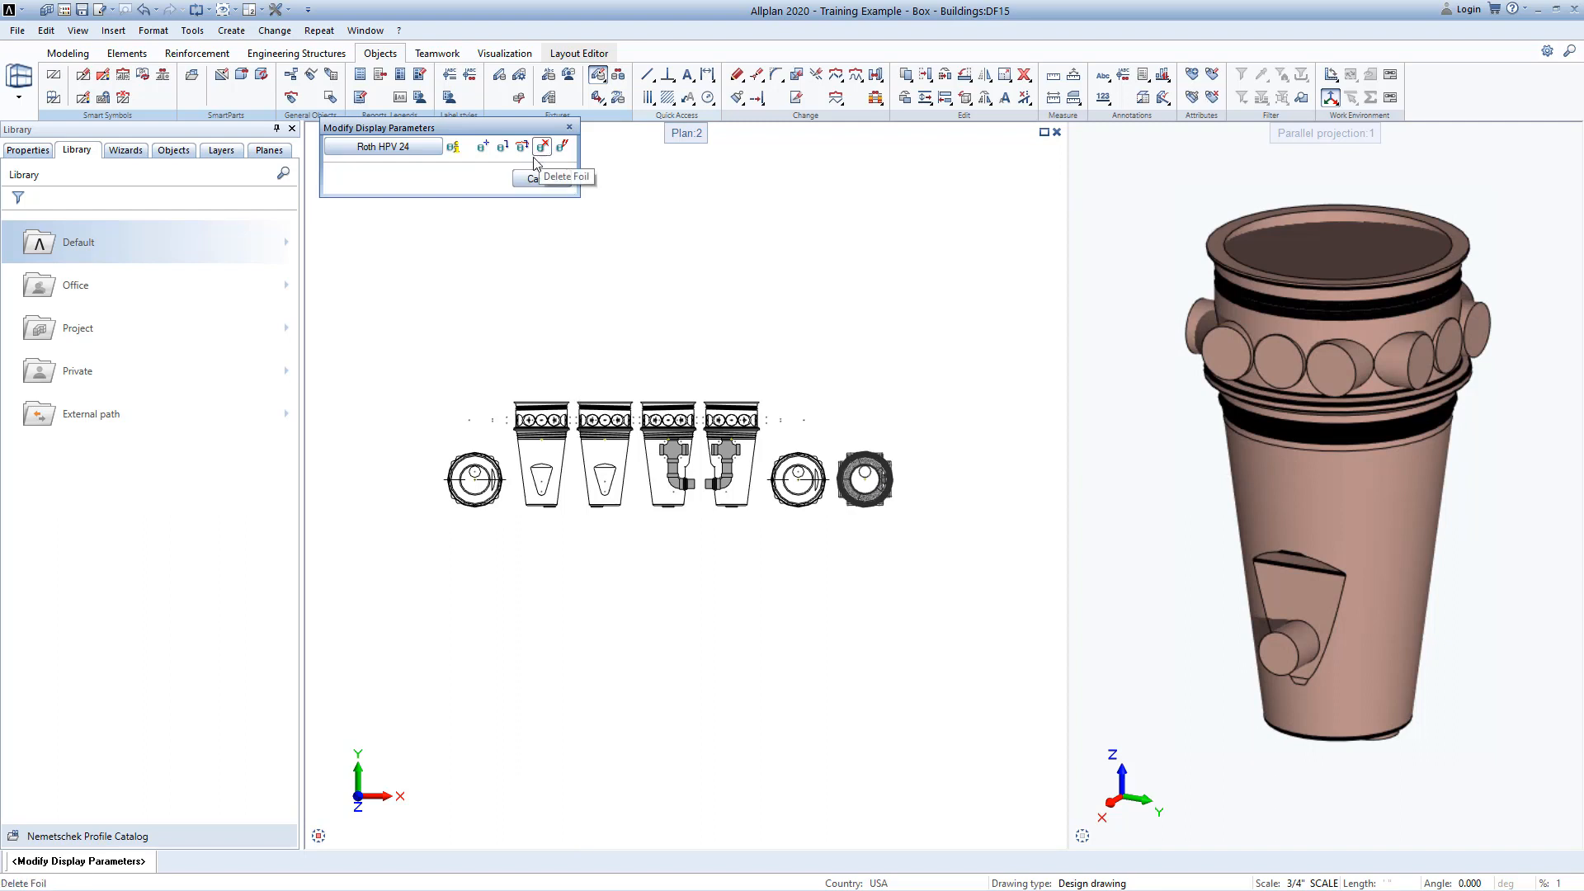
{"action": "mouse_move", "coordinate": [483, 147]}
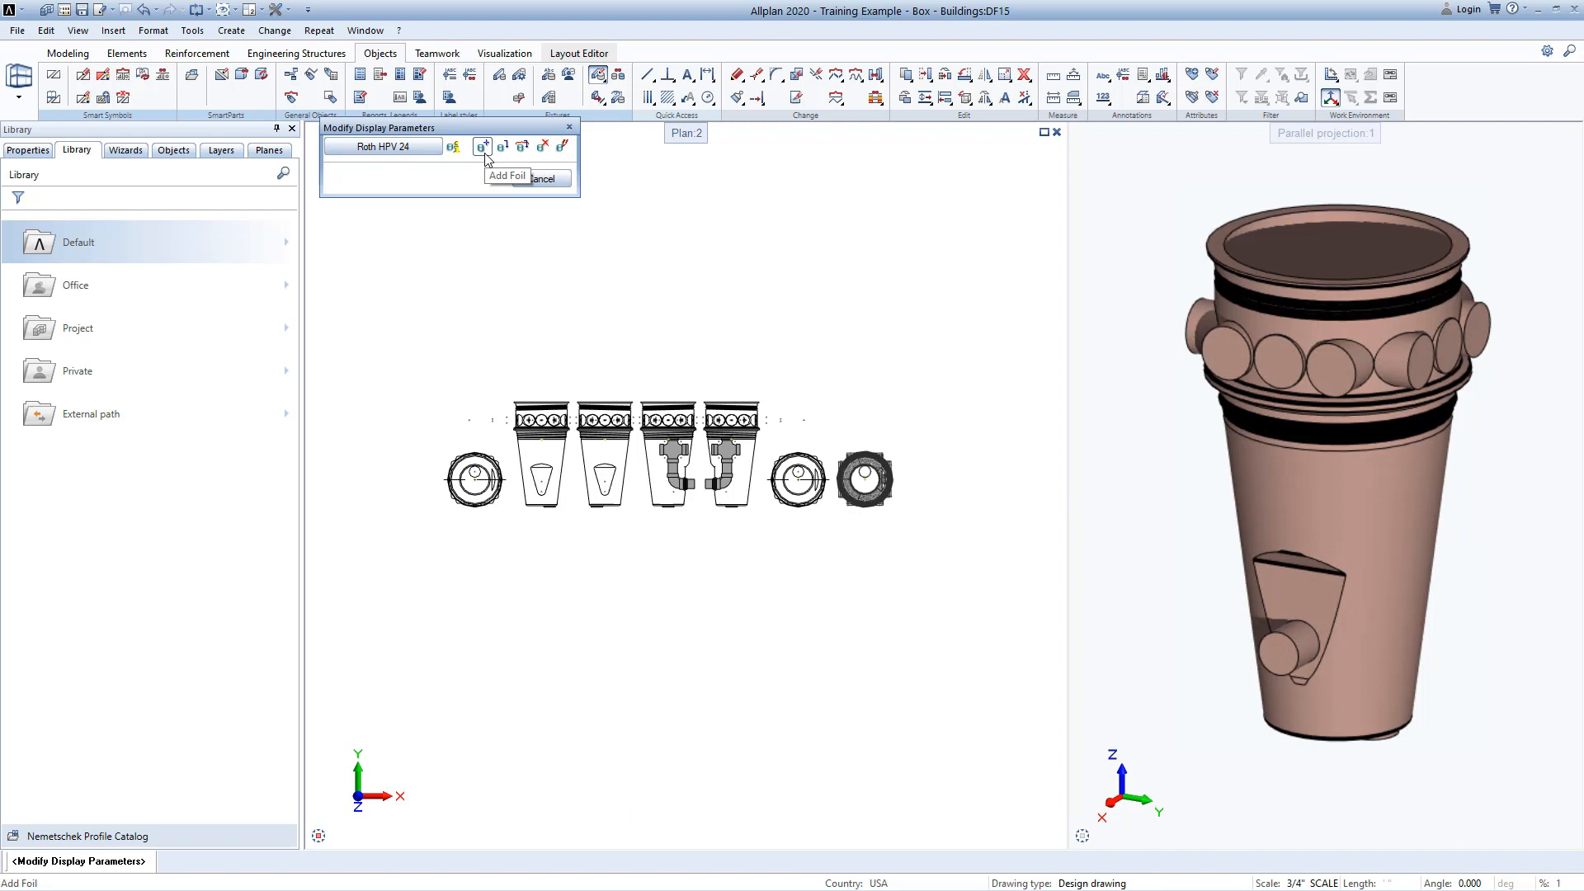
Add a new foil to Roth HPV 24 and box-select its drawing elements.
{"action": "left_click", "coordinate": [482, 147]}
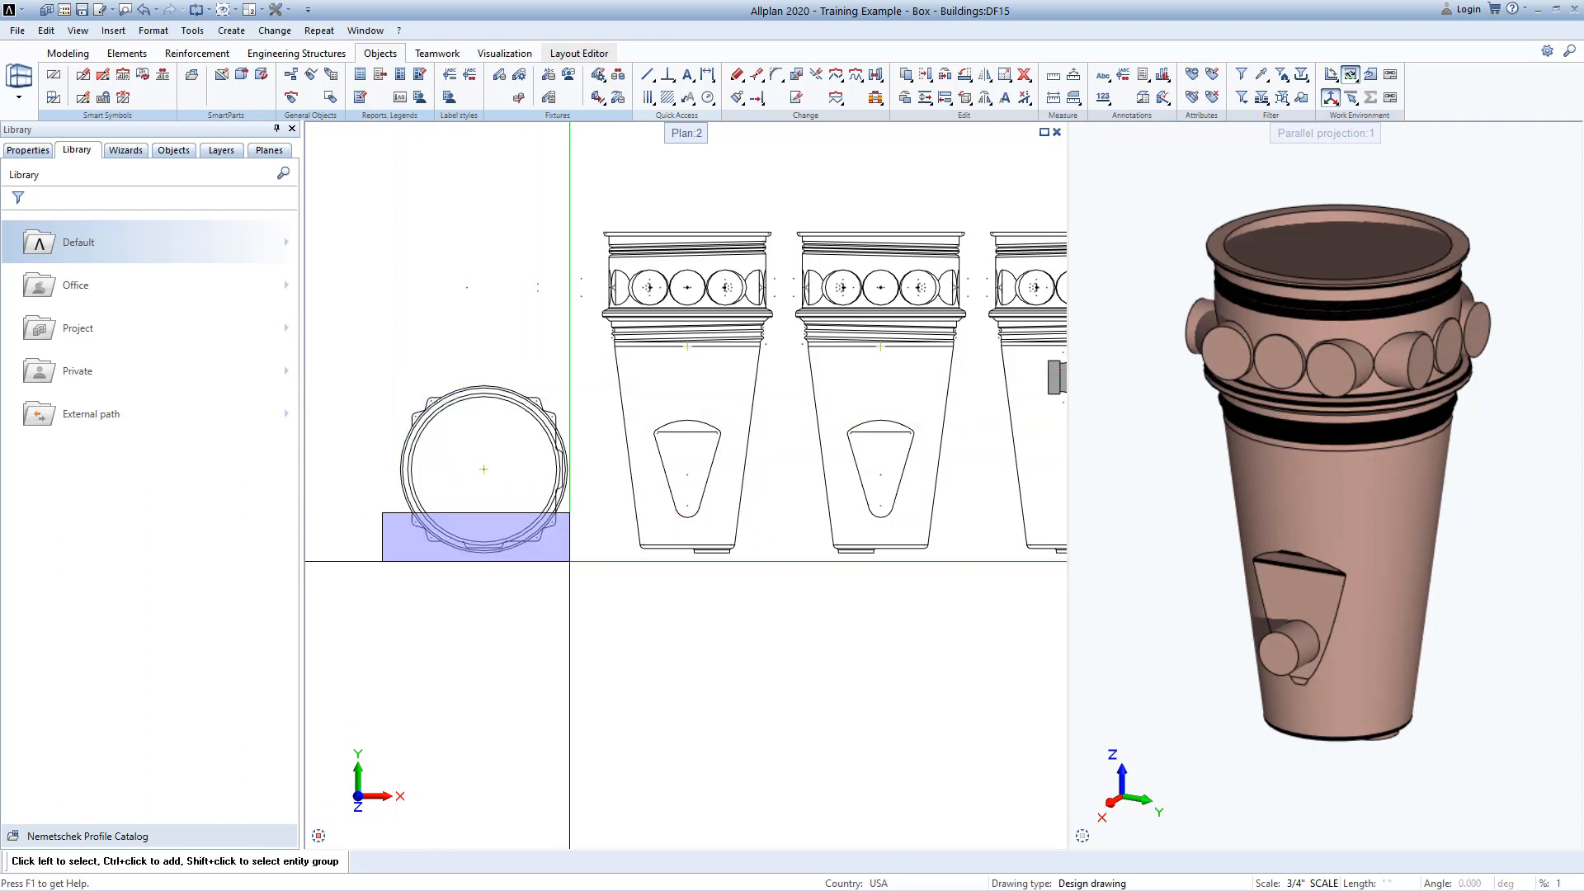
Finish the foil selection so only the circle and cup outlines remain shown.
{"action": "left_click", "coordinate": [483, 470]}
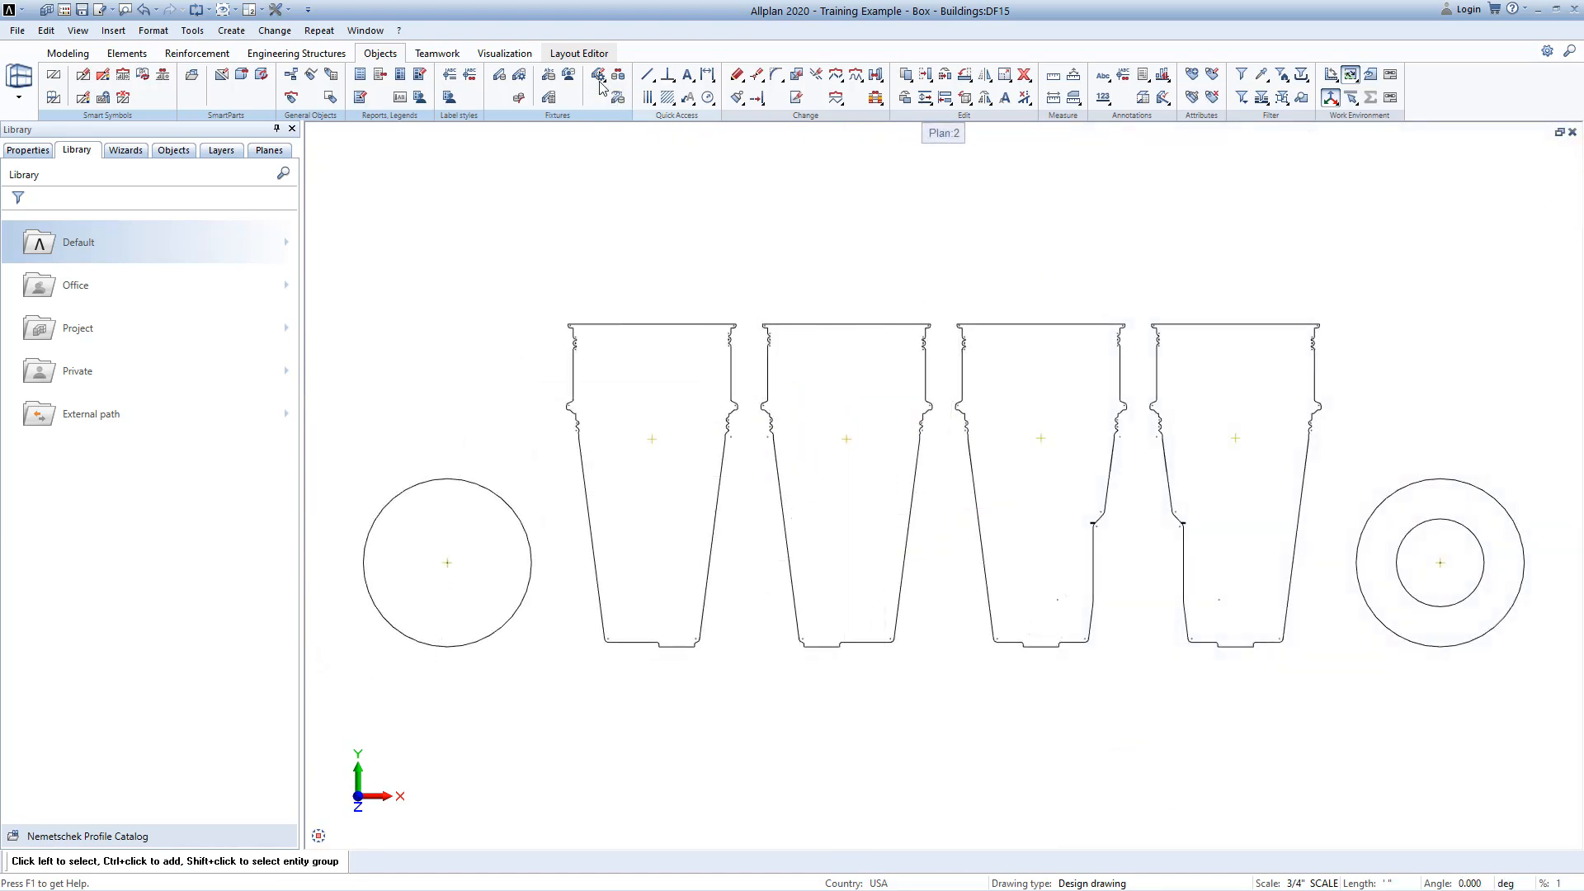
Add the circle and other simplified outlines as foils shown from reference scale 65 to 9999.
{"action": "left_click", "coordinate": [600, 75]}
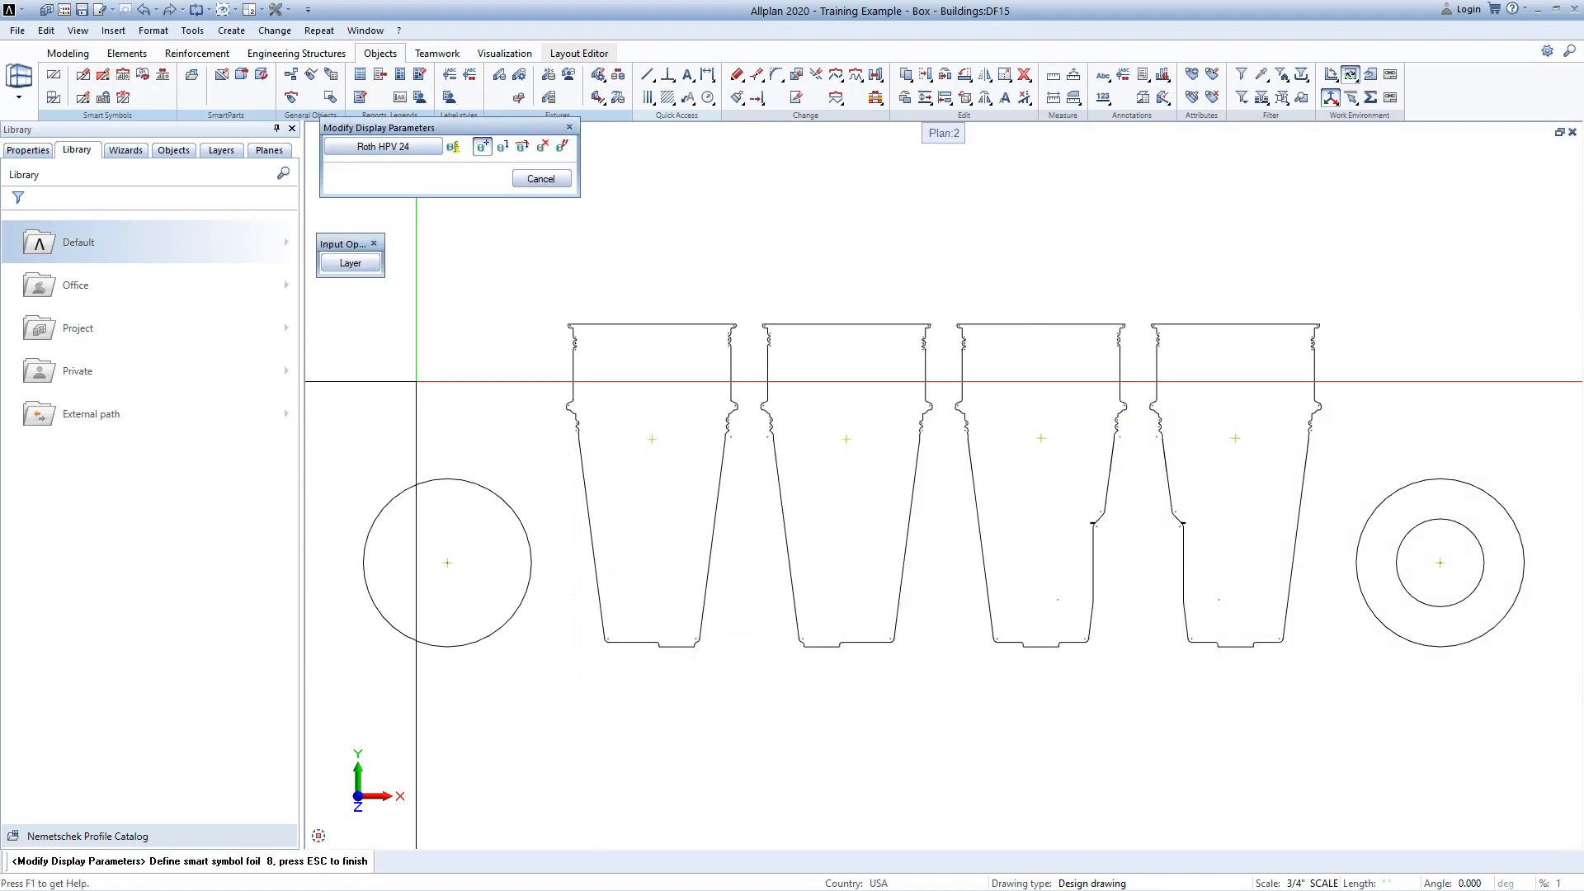
{"action": "left_click", "coordinate": [447, 563]}
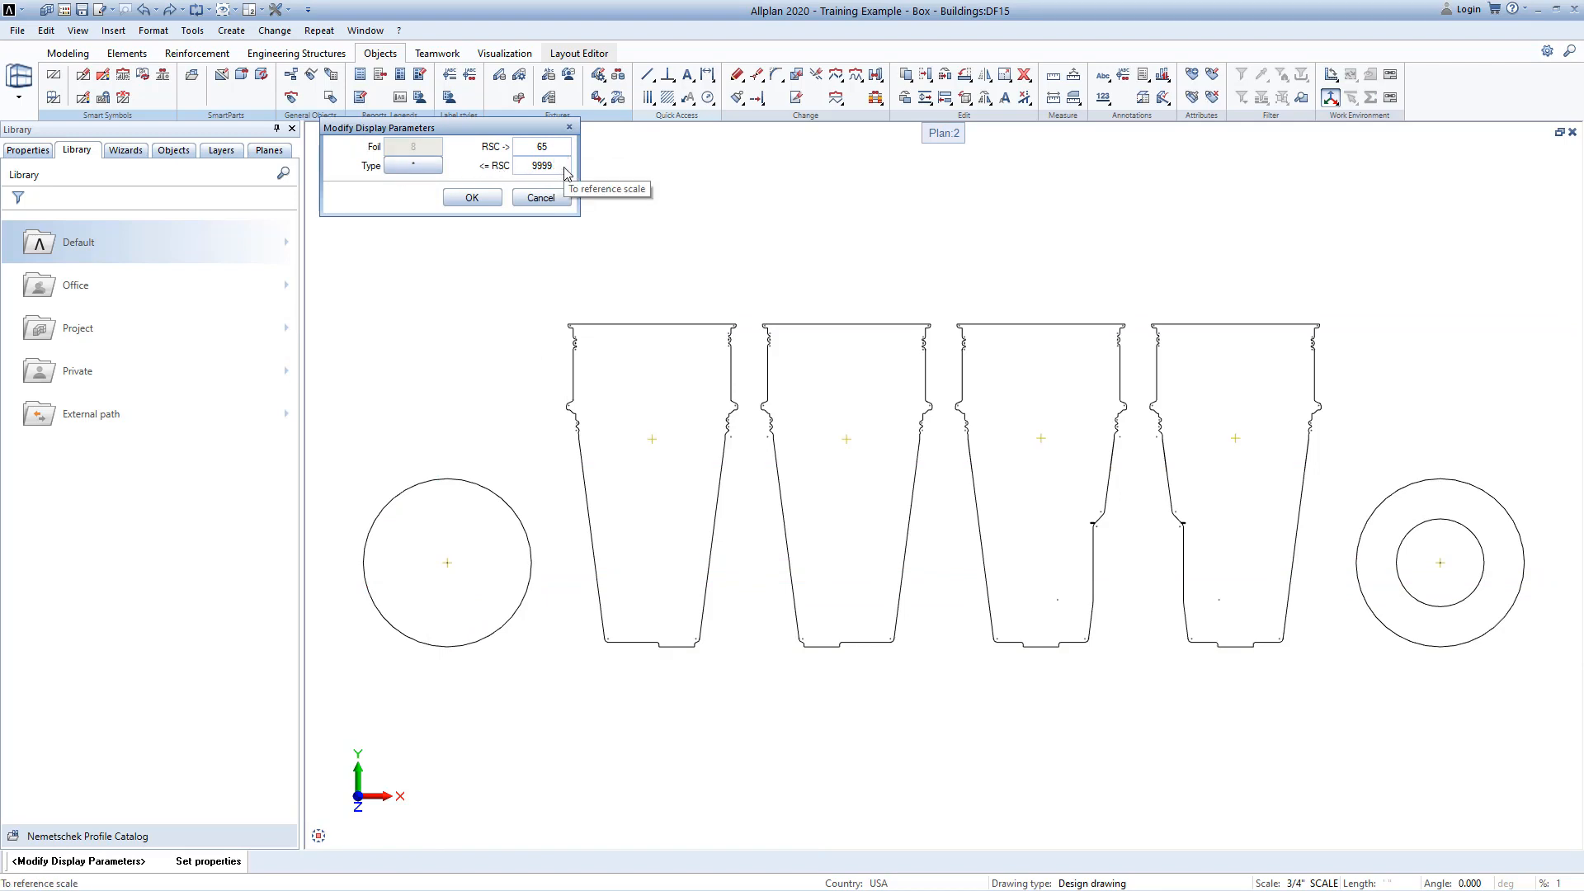
{"action": "left_click", "coordinate": [472, 197]}
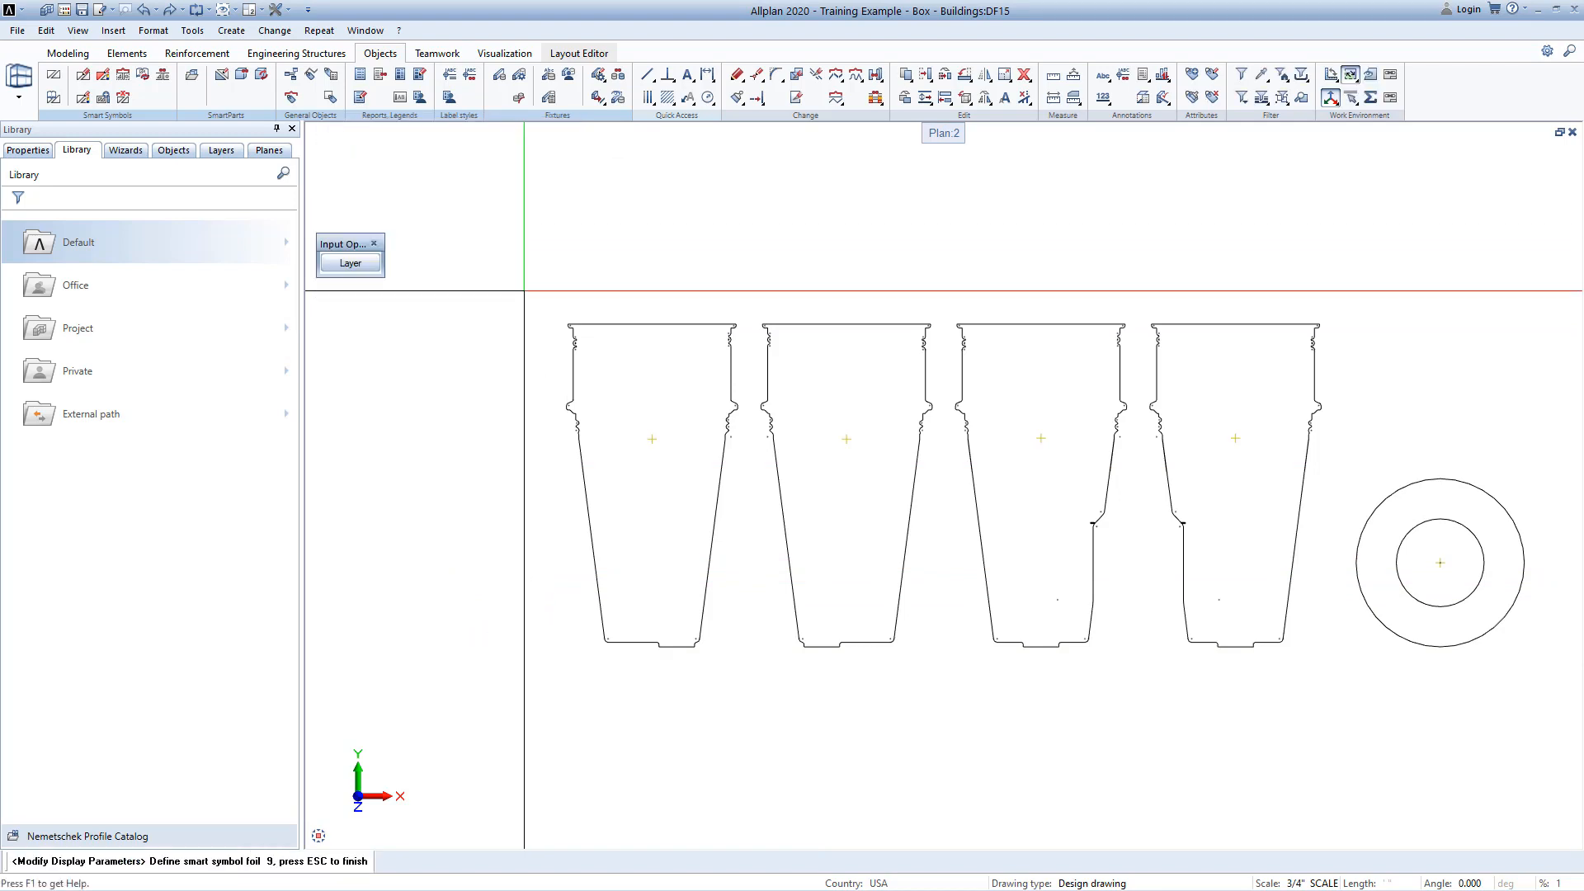
{"action": "left_click", "coordinate": [350, 263]}
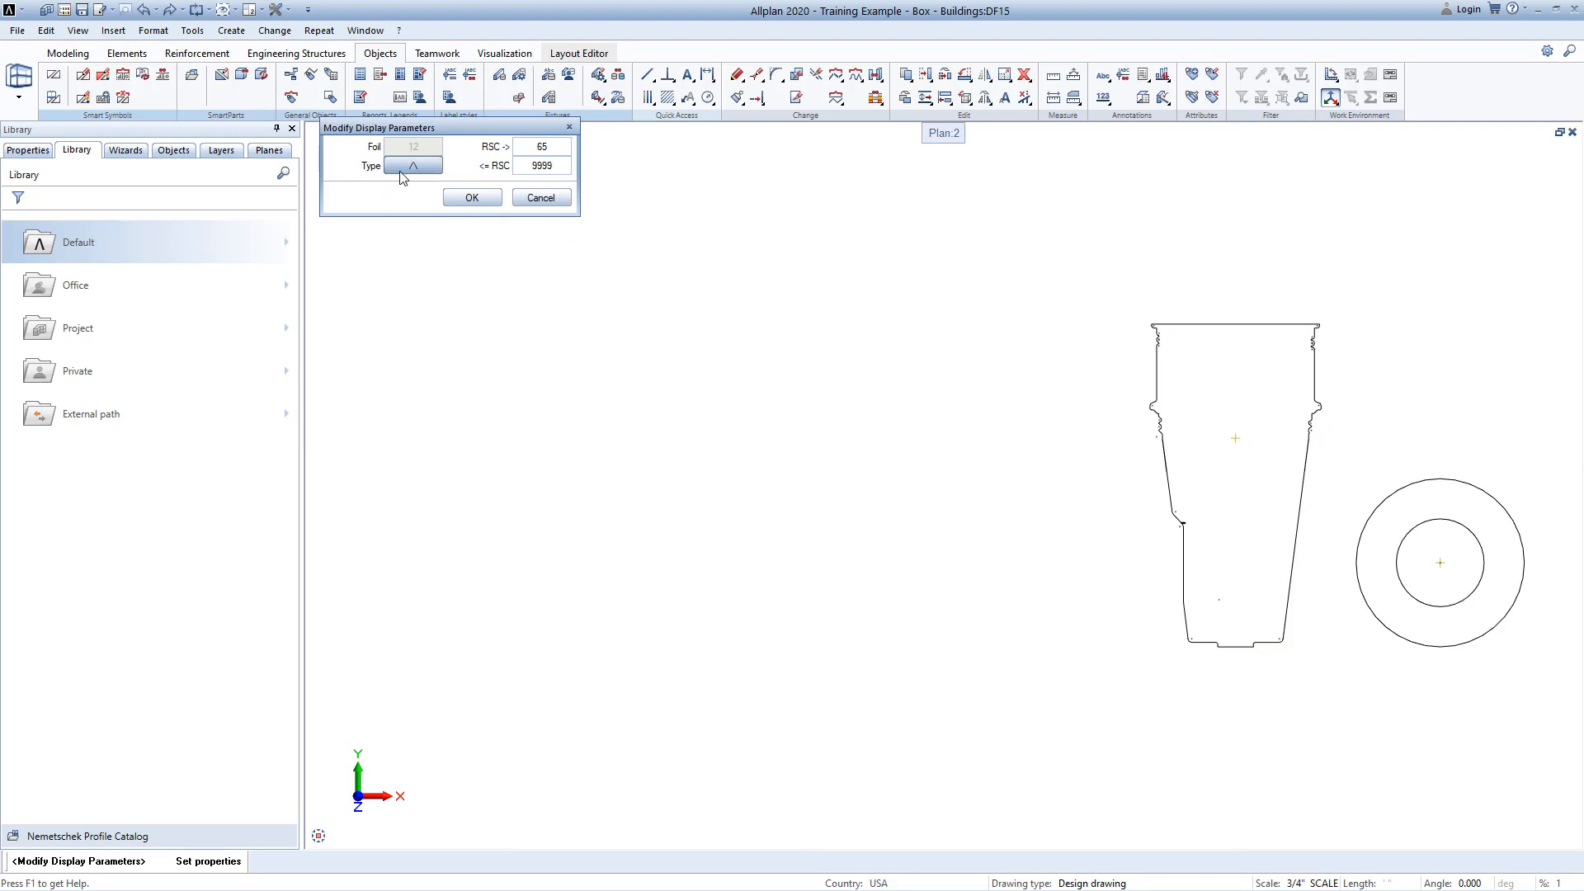
{"action": "left_click", "coordinate": [471, 197]}
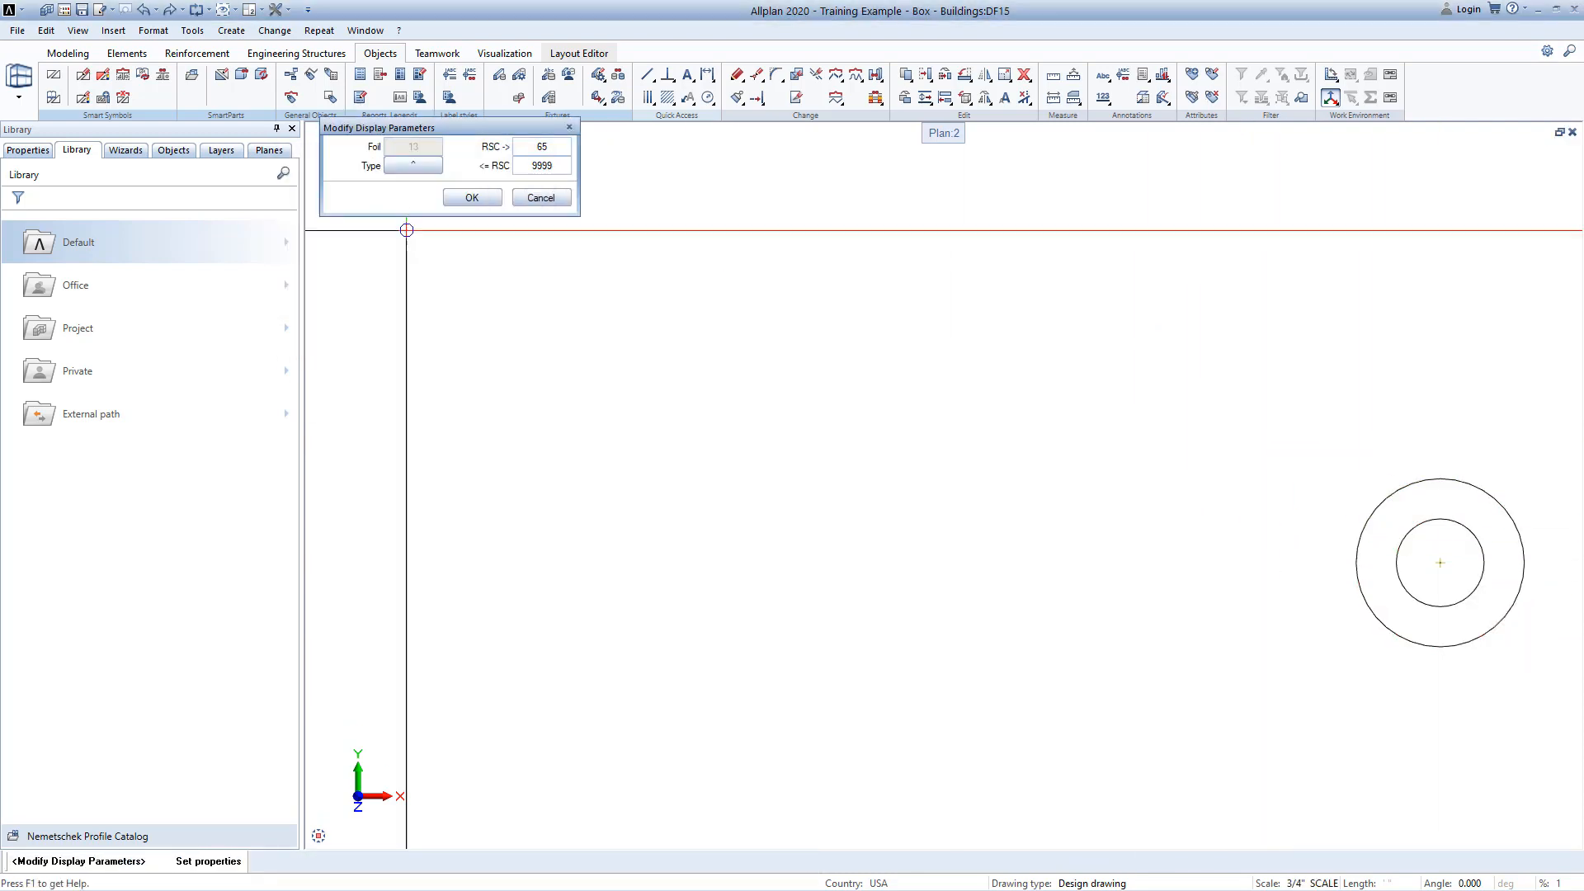
{"action": "left_click", "coordinate": [471, 198]}
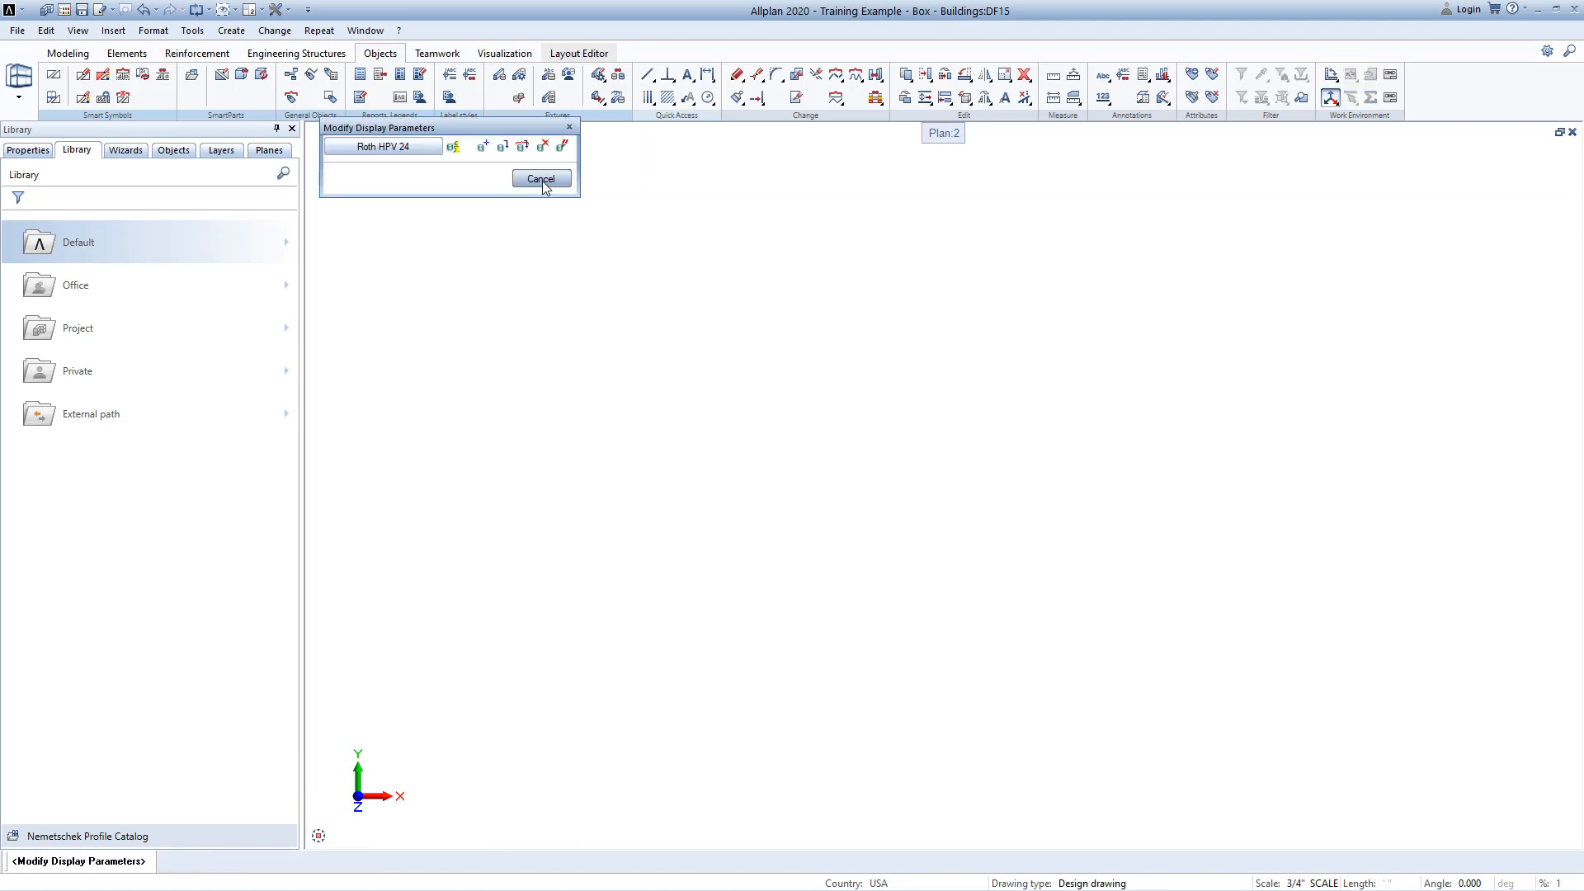
{"action": "left_click", "coordinate": [541, 179]}
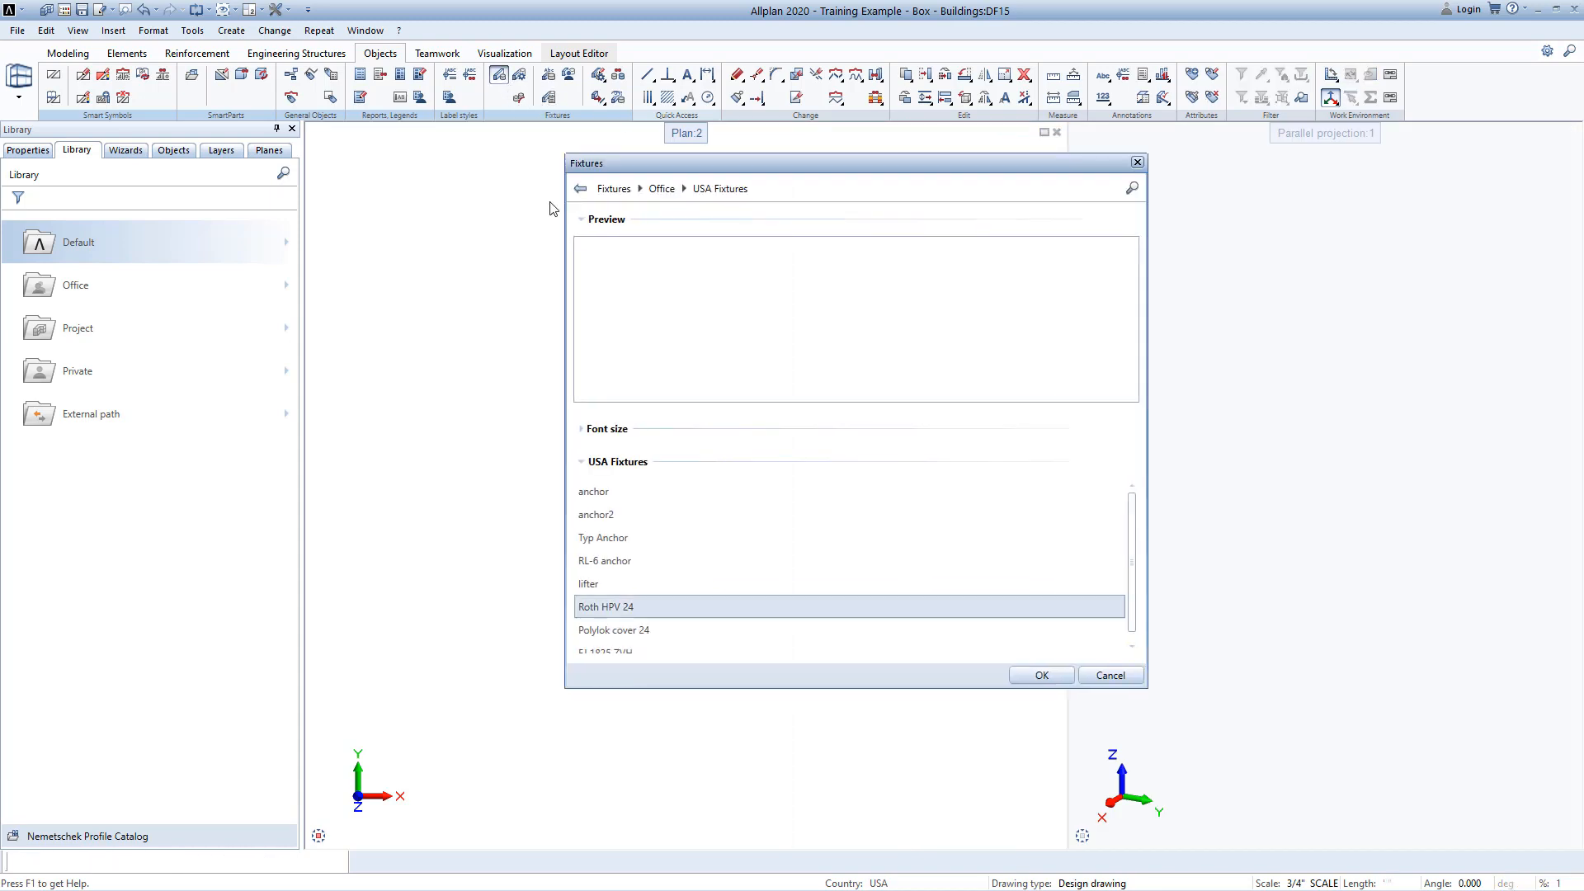
Choose Roth HPV 24 in the Fixtures dialog to start generating its views.
{"action": "left_click", "coordinate": [1041, 675]}
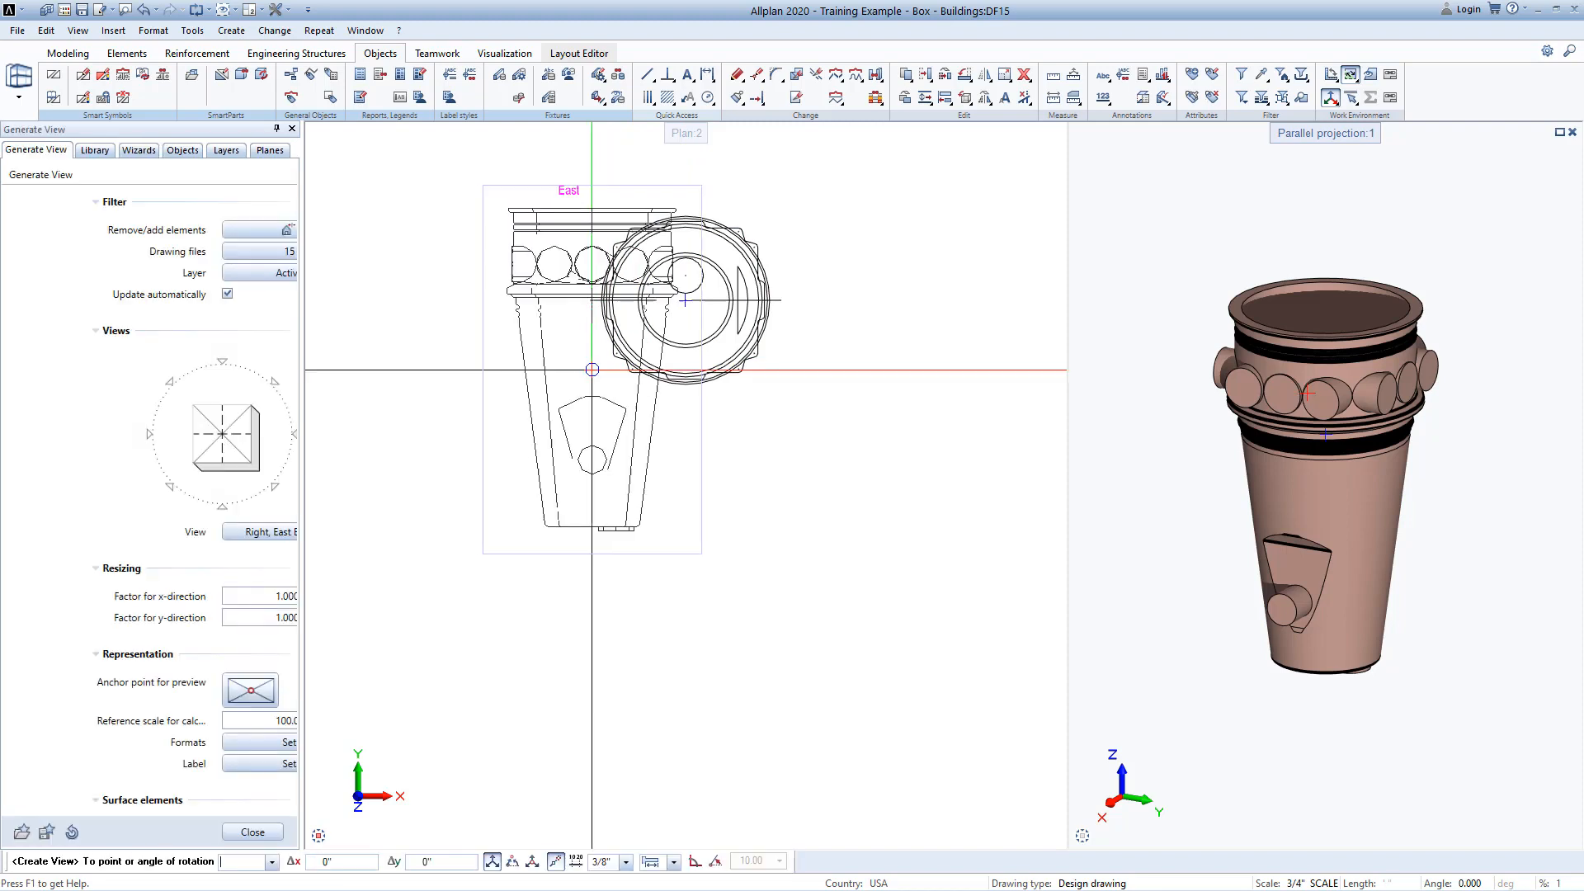
Generate Plan, South and East views of Roth HPV 24 at reference scale 24.00.
{"action": "left_click", "coordinate": [144, 433]}
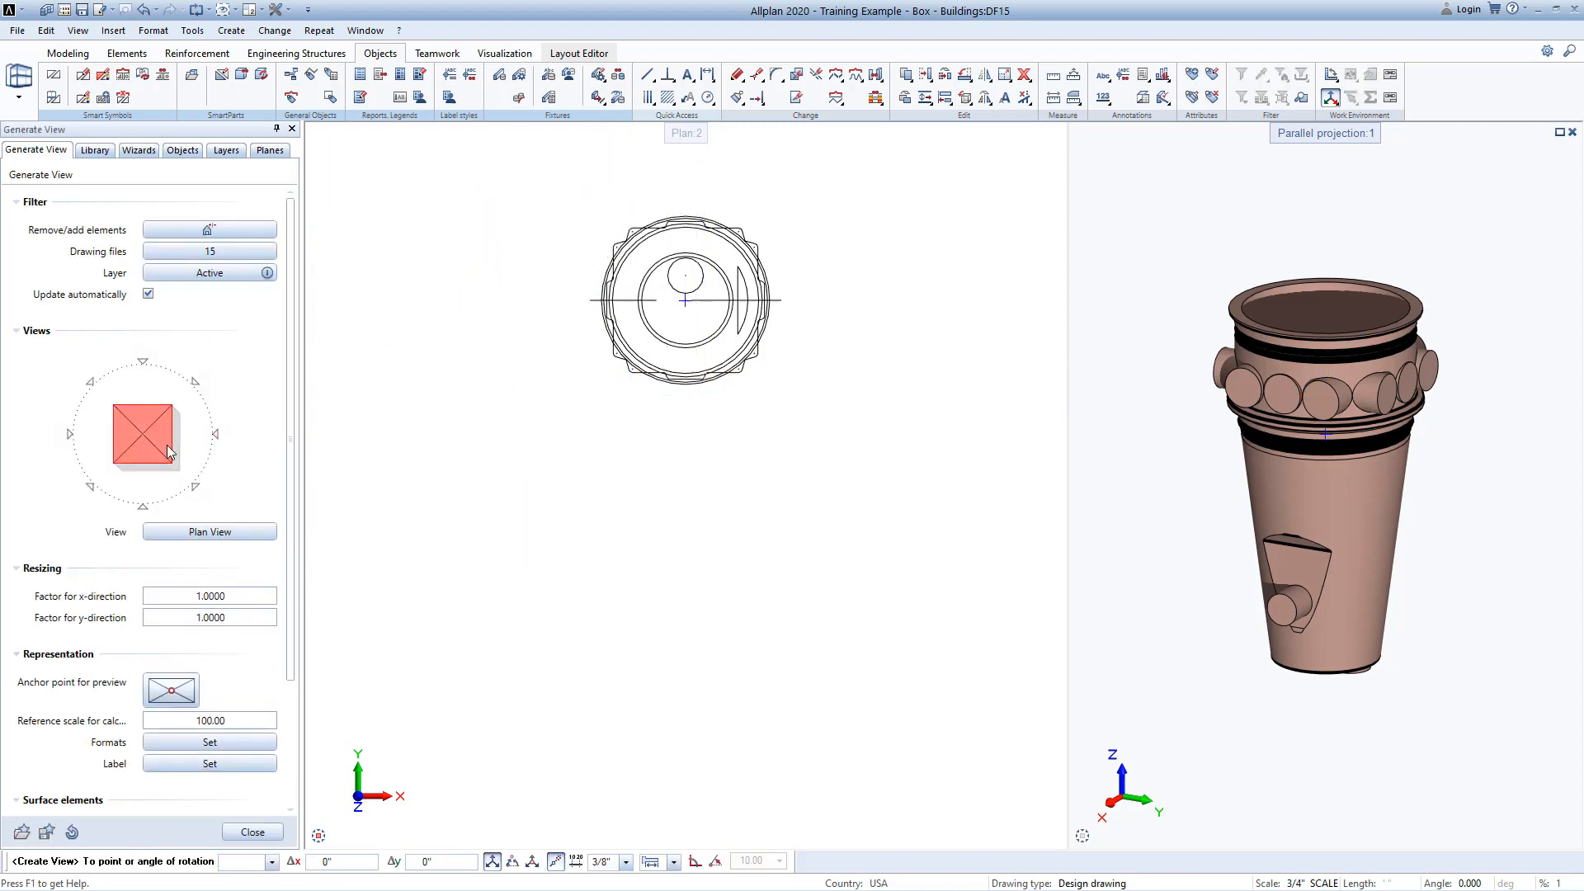
{"action": "left_click", "coordinate": [209, 720]}
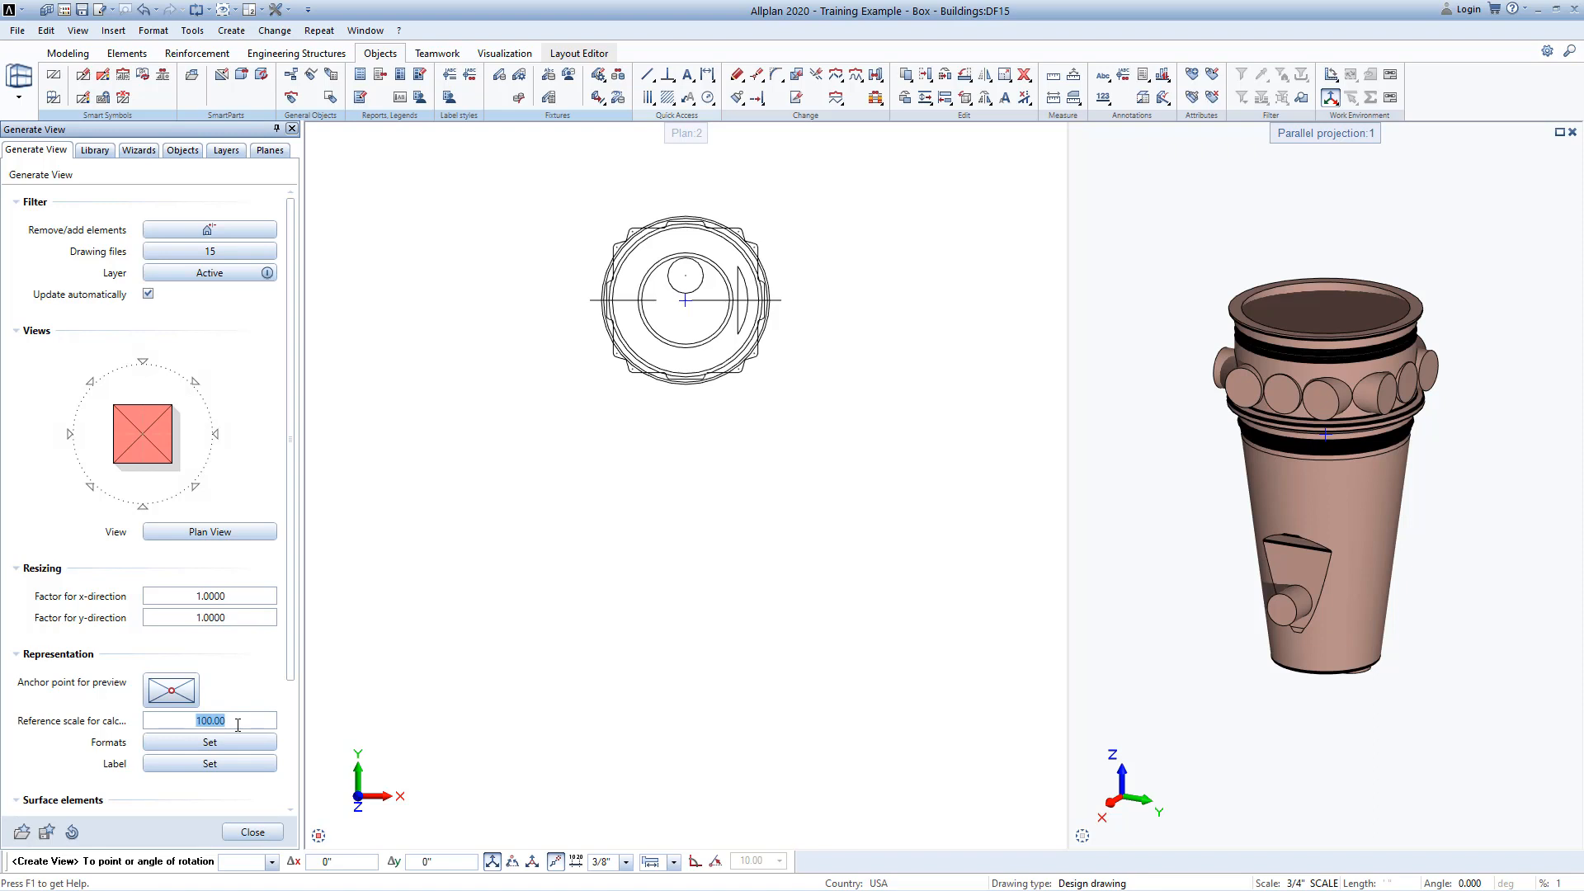
{"action": "type", "text": "24.00"}
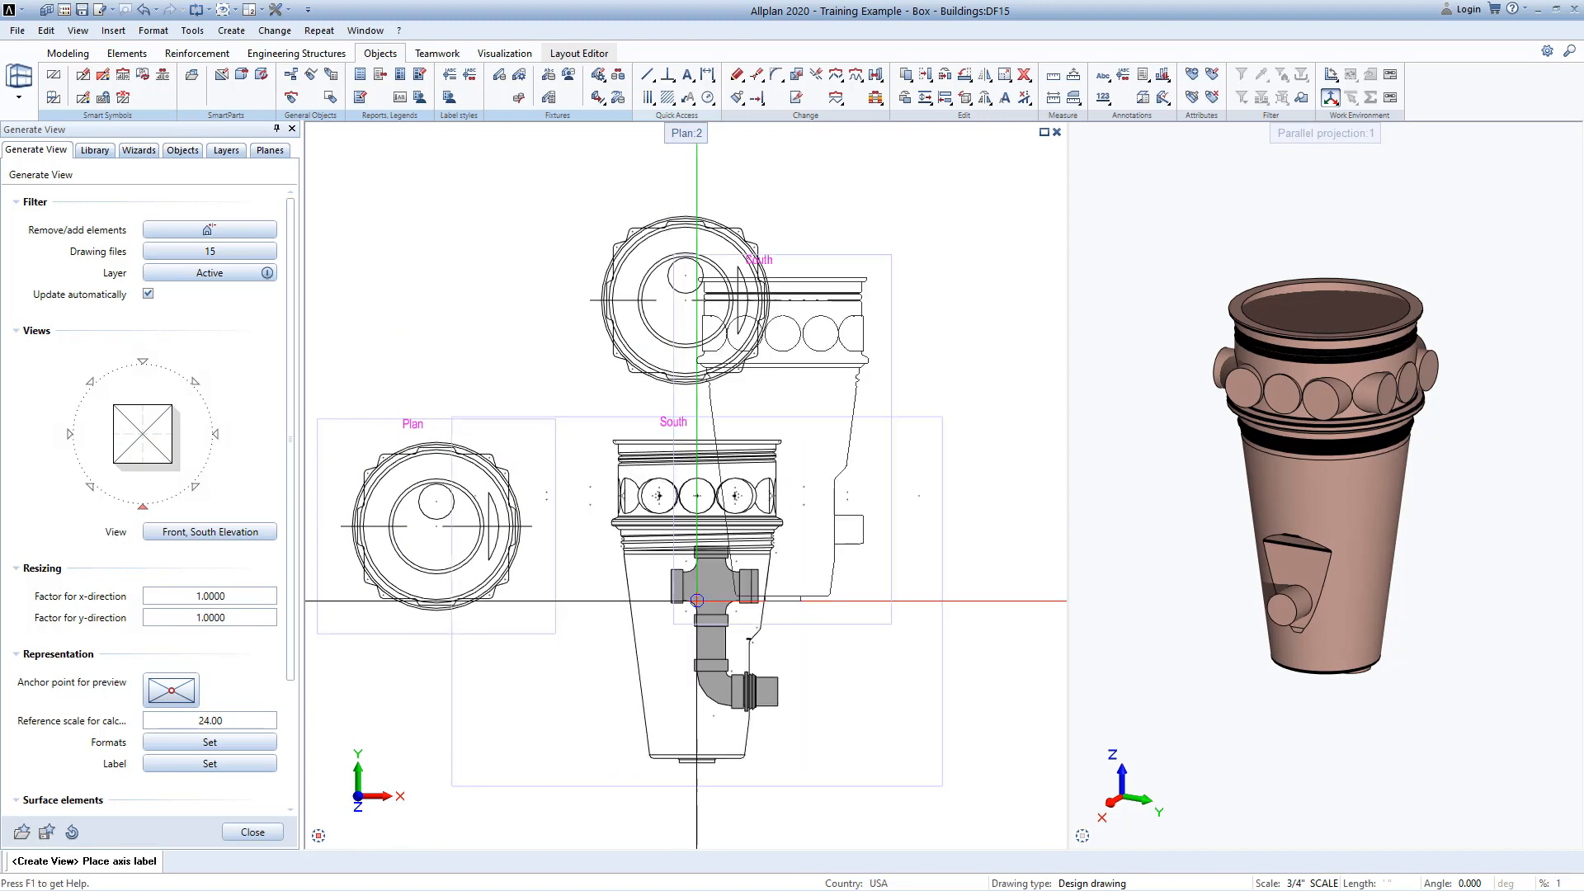
{"action": "left_click", "coordinate": [216, 433]}
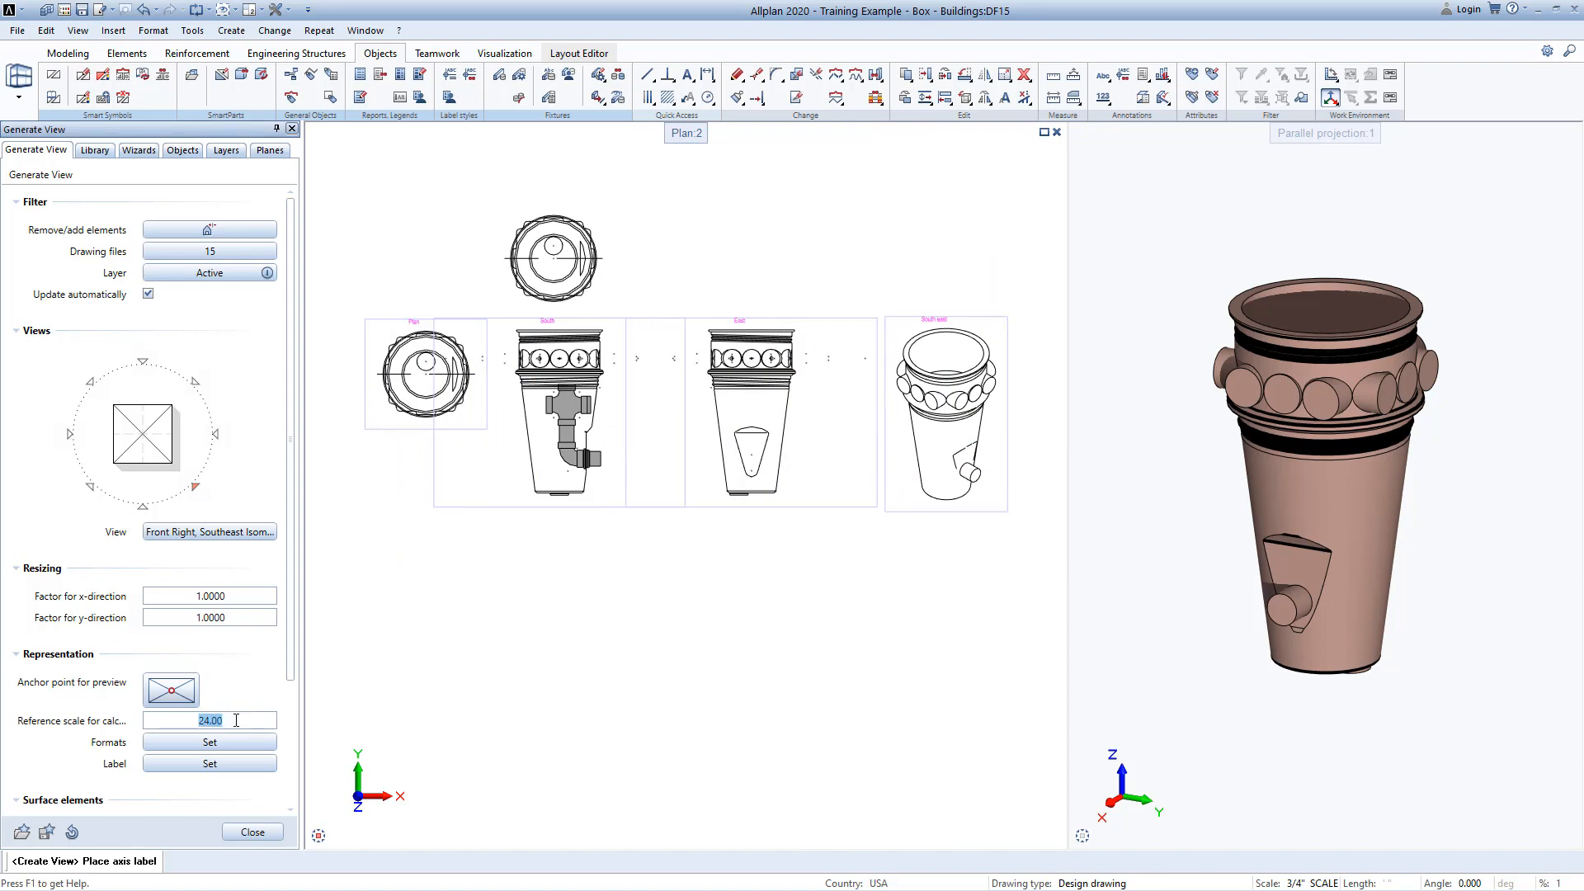
Enter 96 as the Generate View reference scale.
{"action": "type", "text": "96"}
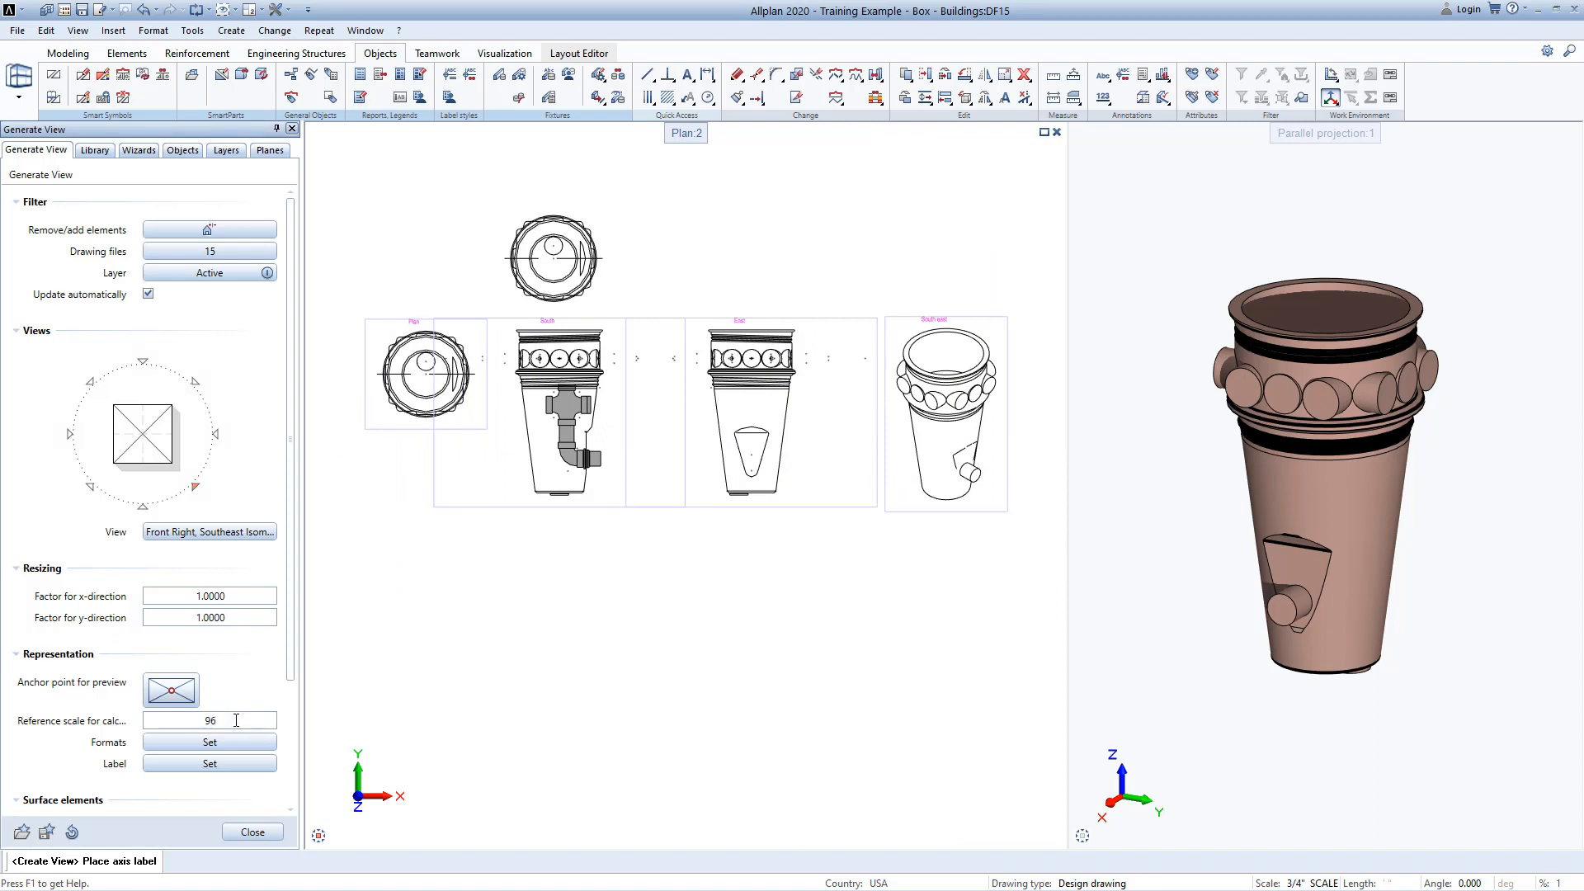